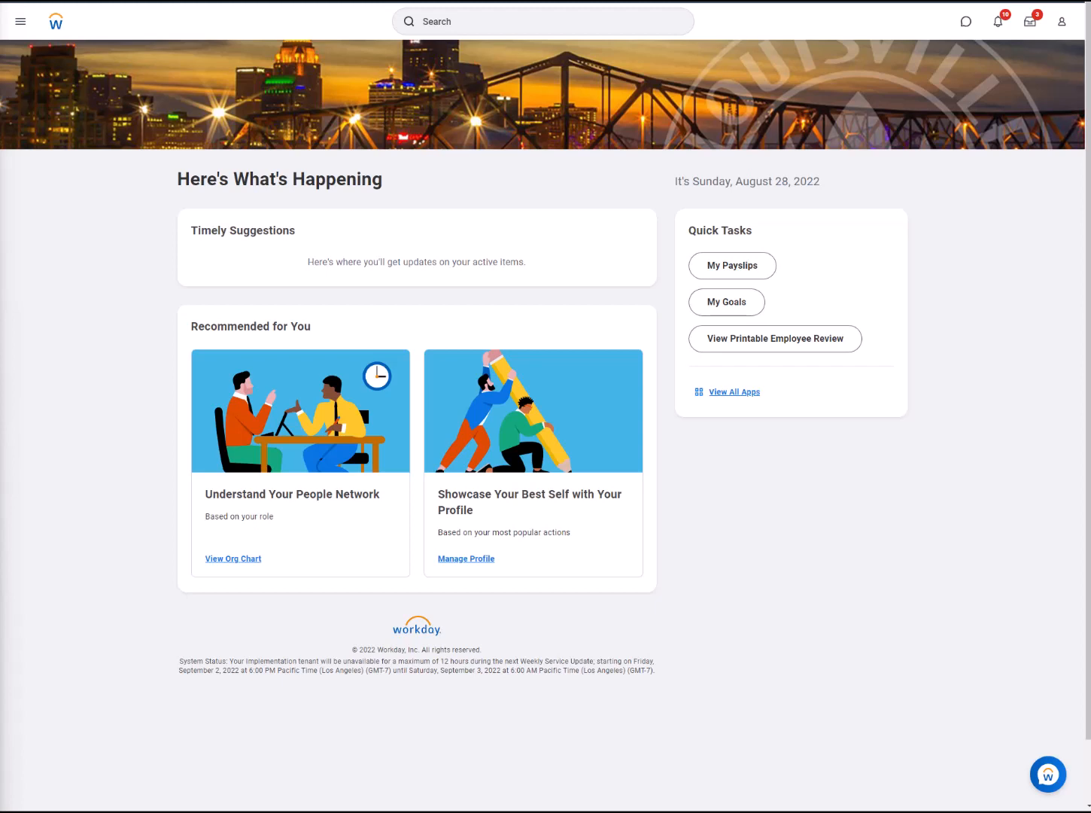
{"action": "mouse_move", "coordinate": [469, 17]}
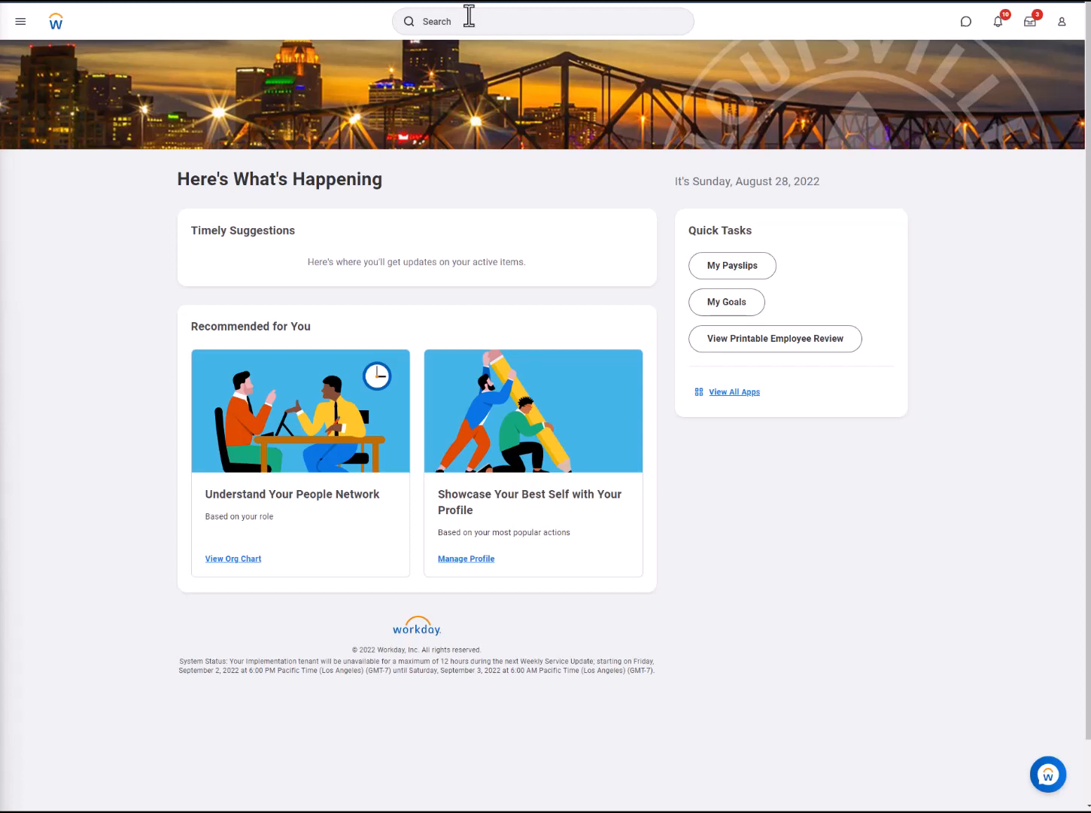
Search for the Verify Procurement Card Transactions for Worker task and dismiss the not-authorized error
{"action": "type", "text": "Verify Procurement Card Transactions for Worker"}
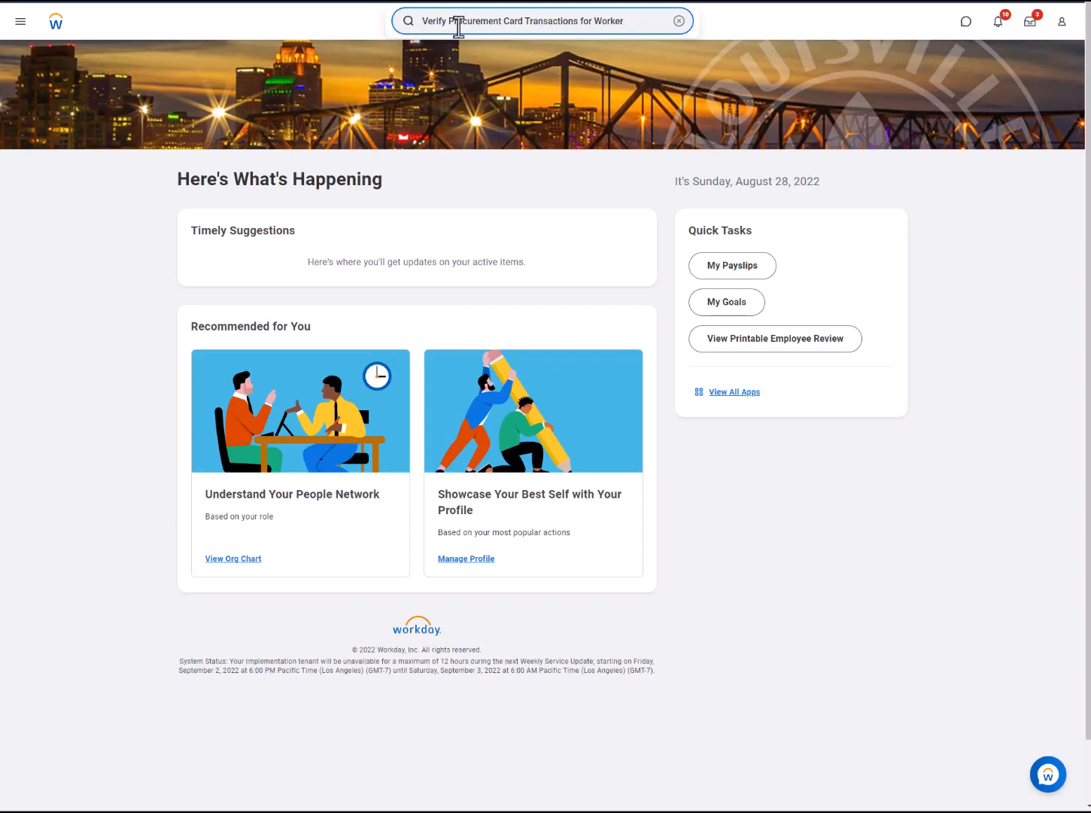
{"action": "key", "text": "Enter"}
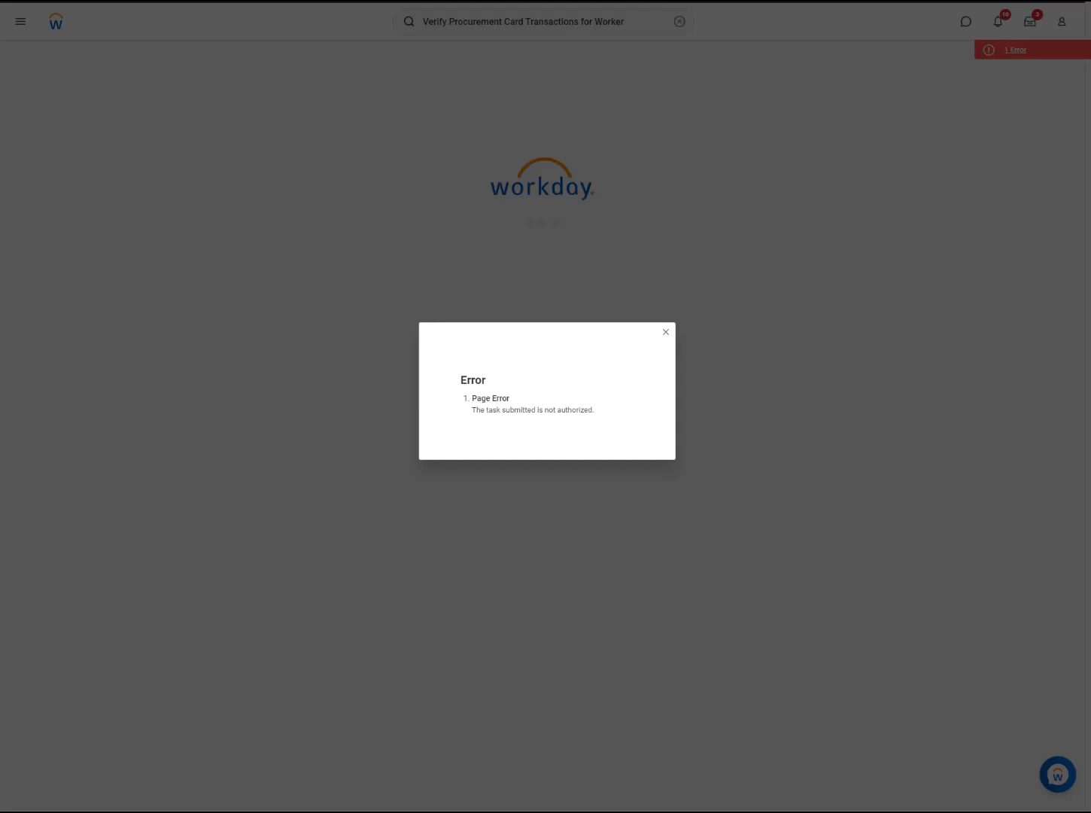
{"action": "left_click", "coordinate": [665, 332]}
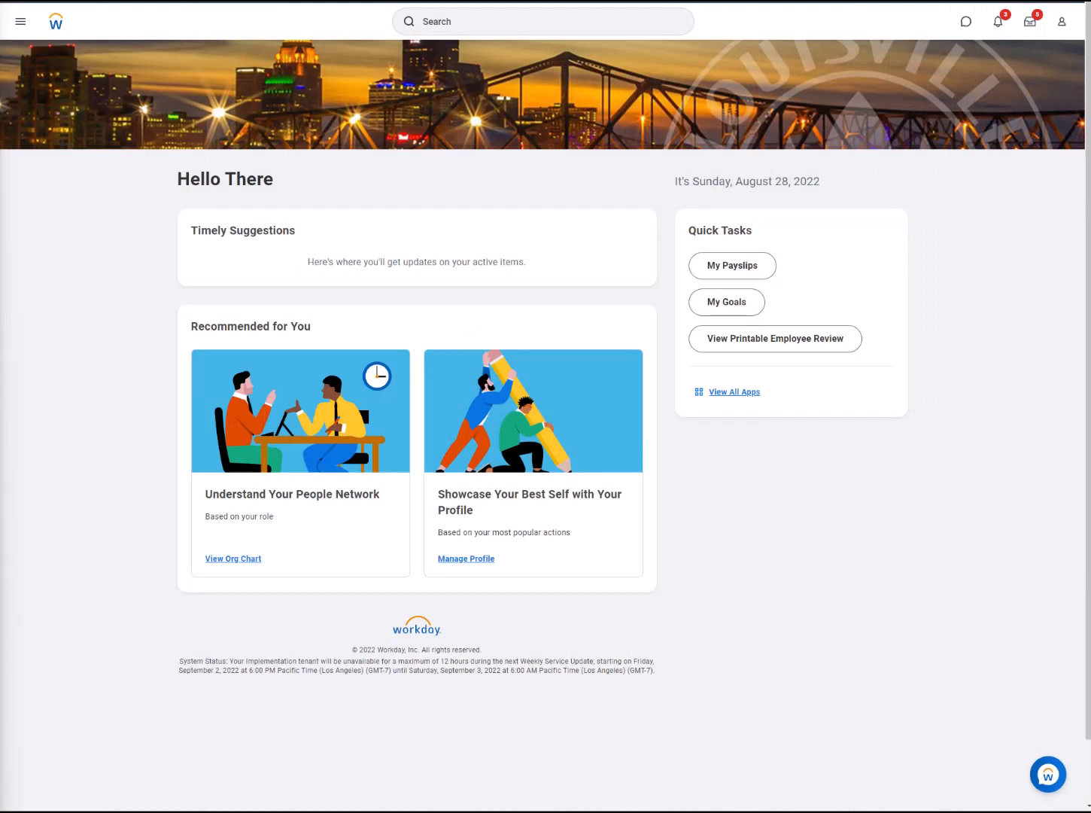
{"action": "mouse_move", "coordinate": [463, 63]}
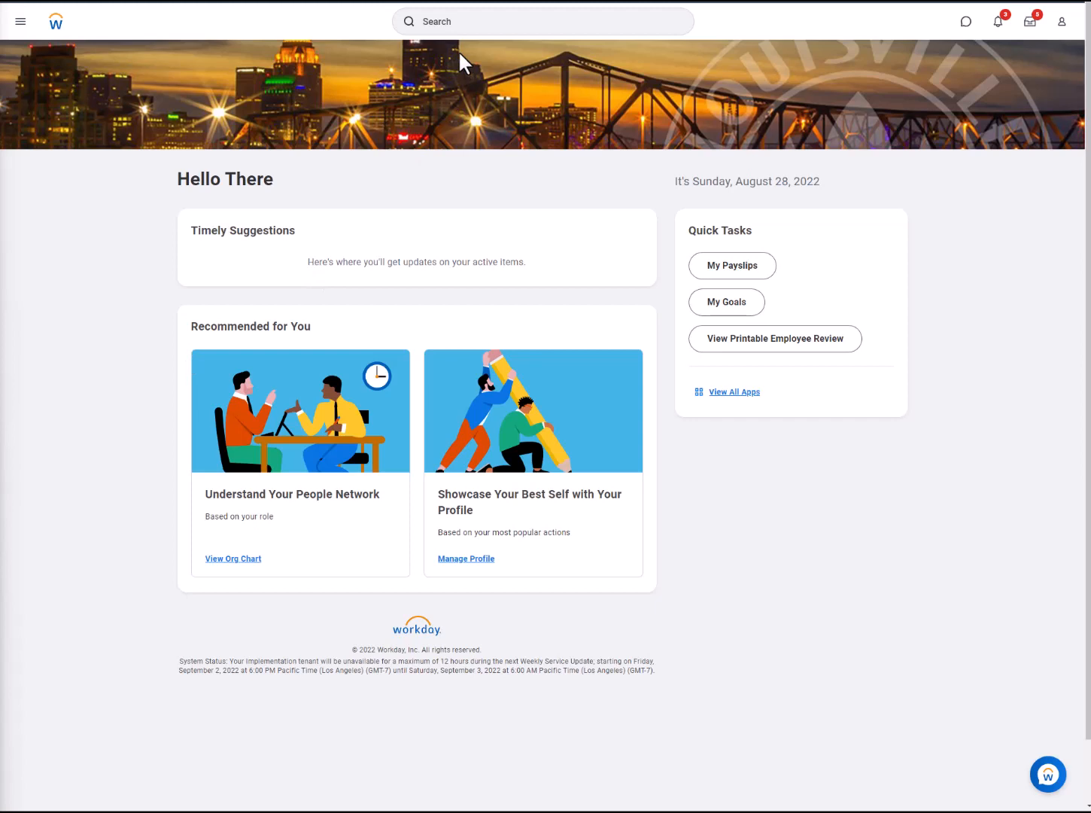
Rerun the recent verification task with Verification For changed to worker 'benn'
{"action": "left_click", "coordinate": [542, 21]}
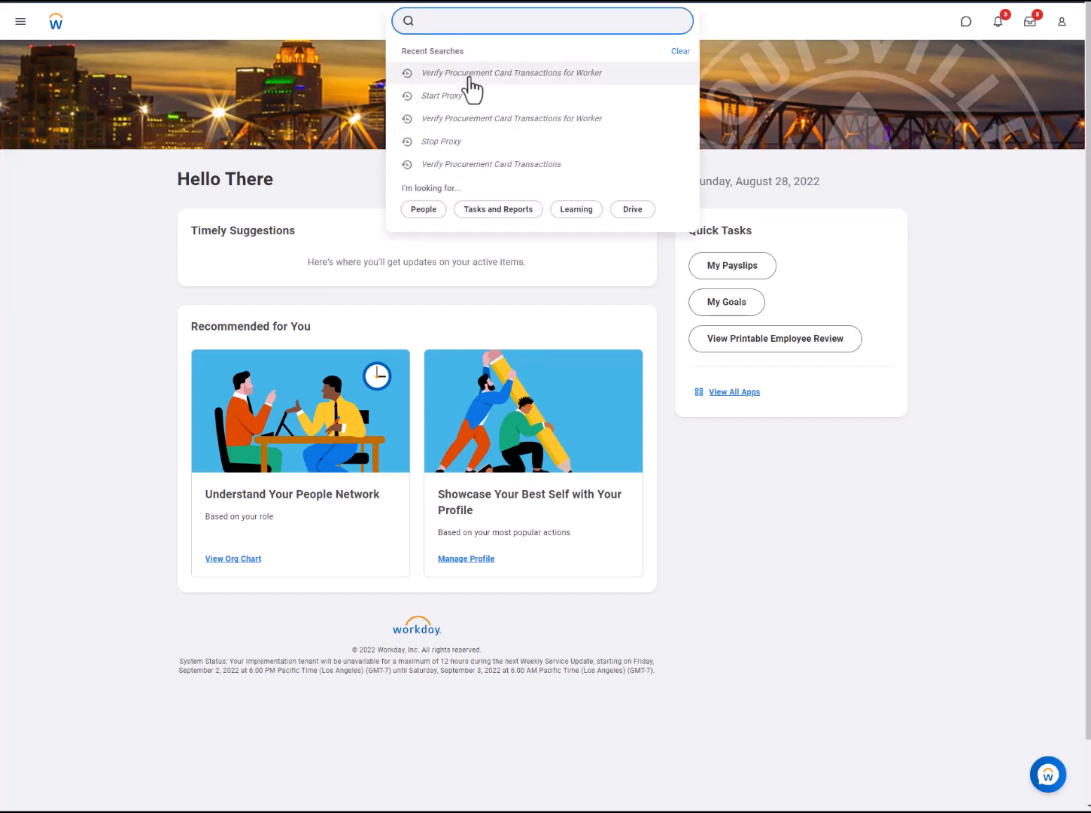
{"action": "left_click", "coordinate": [512, 73]}
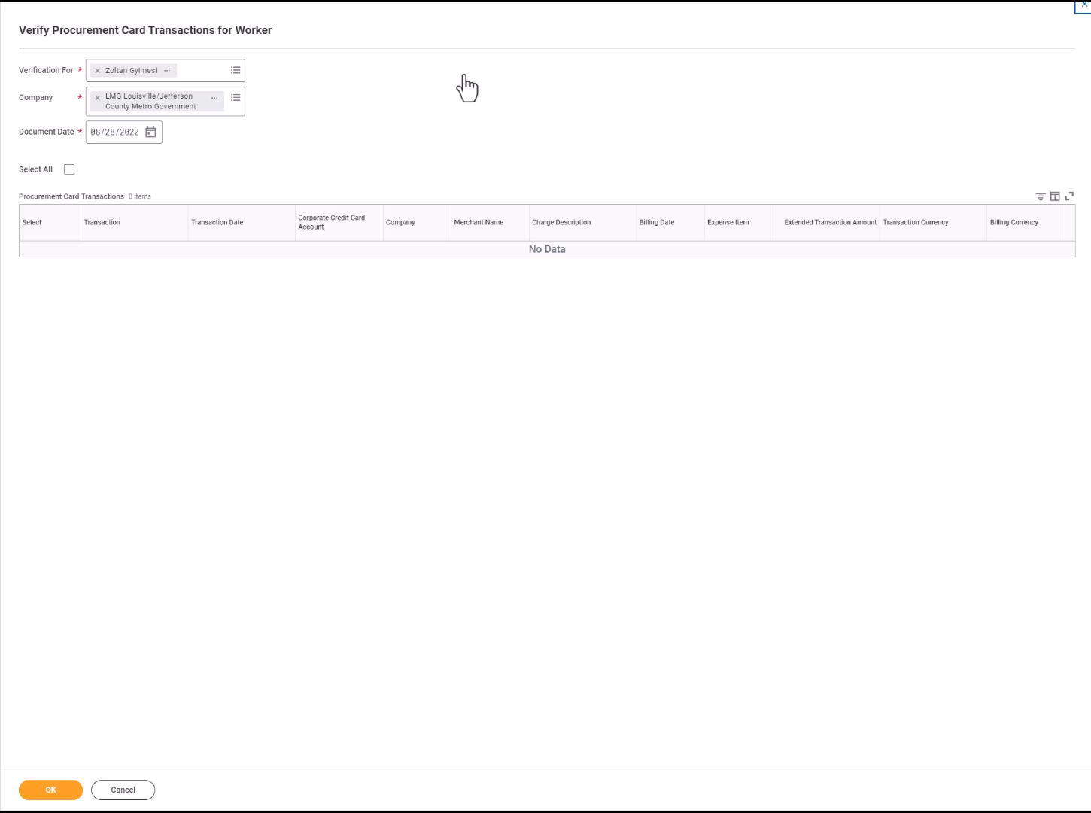
{"action": "mouse_move", "coordinate": [180, 156]}
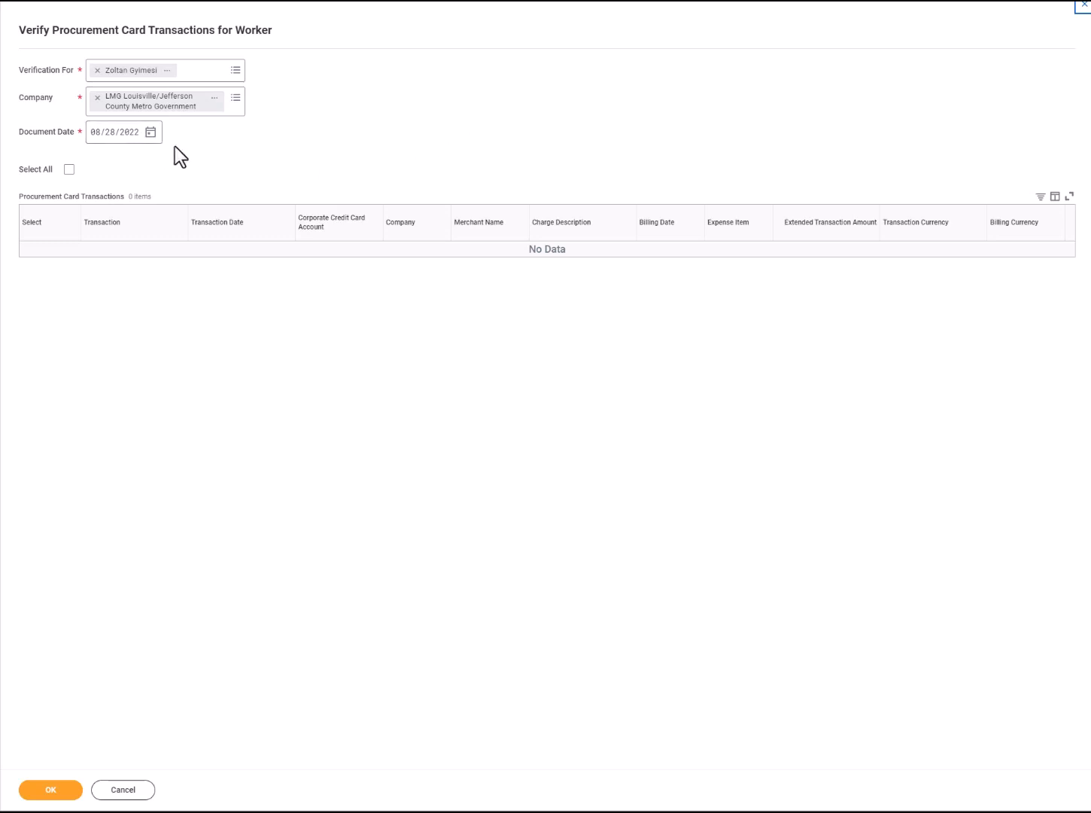
{"action": "mouse_move", "coordinate": [207, 164]}
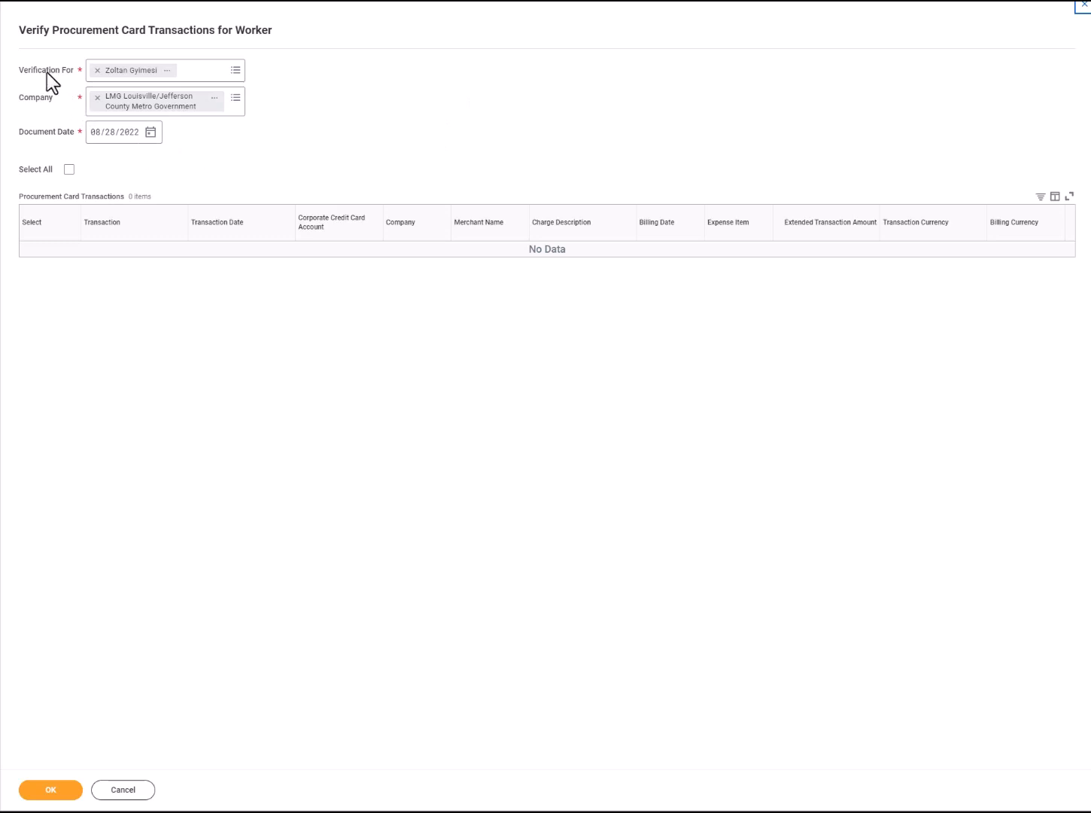
{"action": "left_click", "coordinate": [150, 70]}
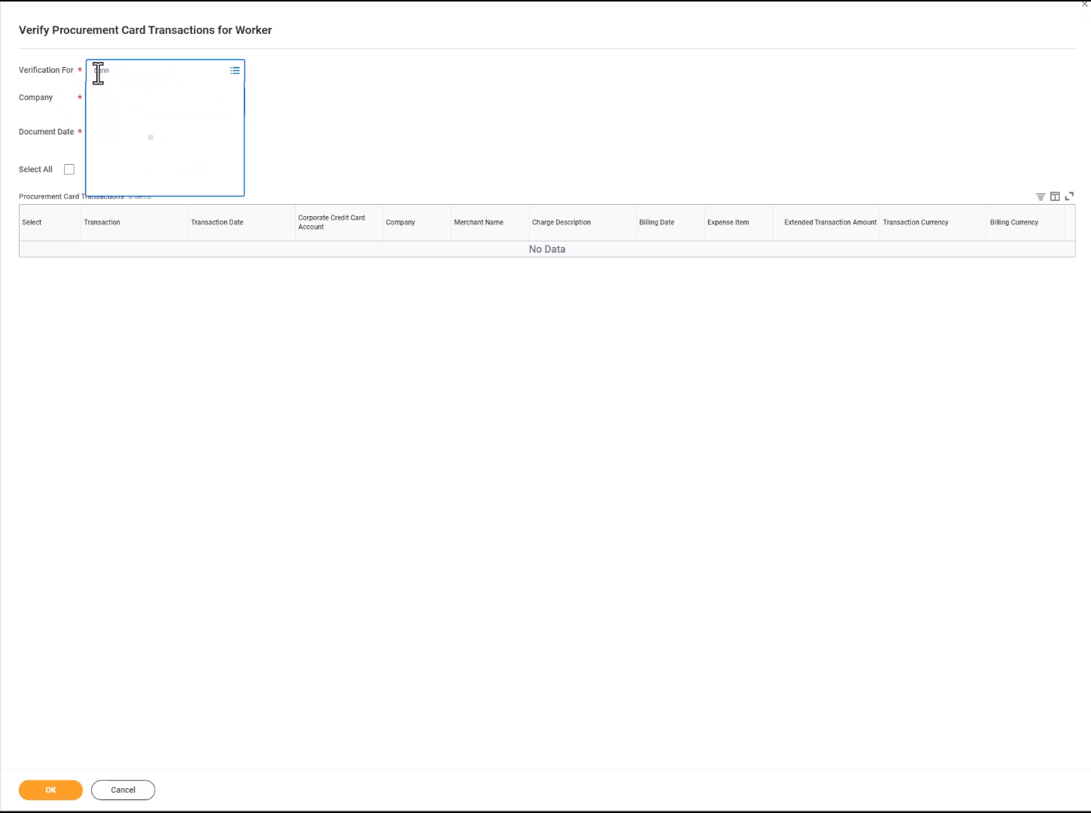
{"action": "type", "text": "benn"}
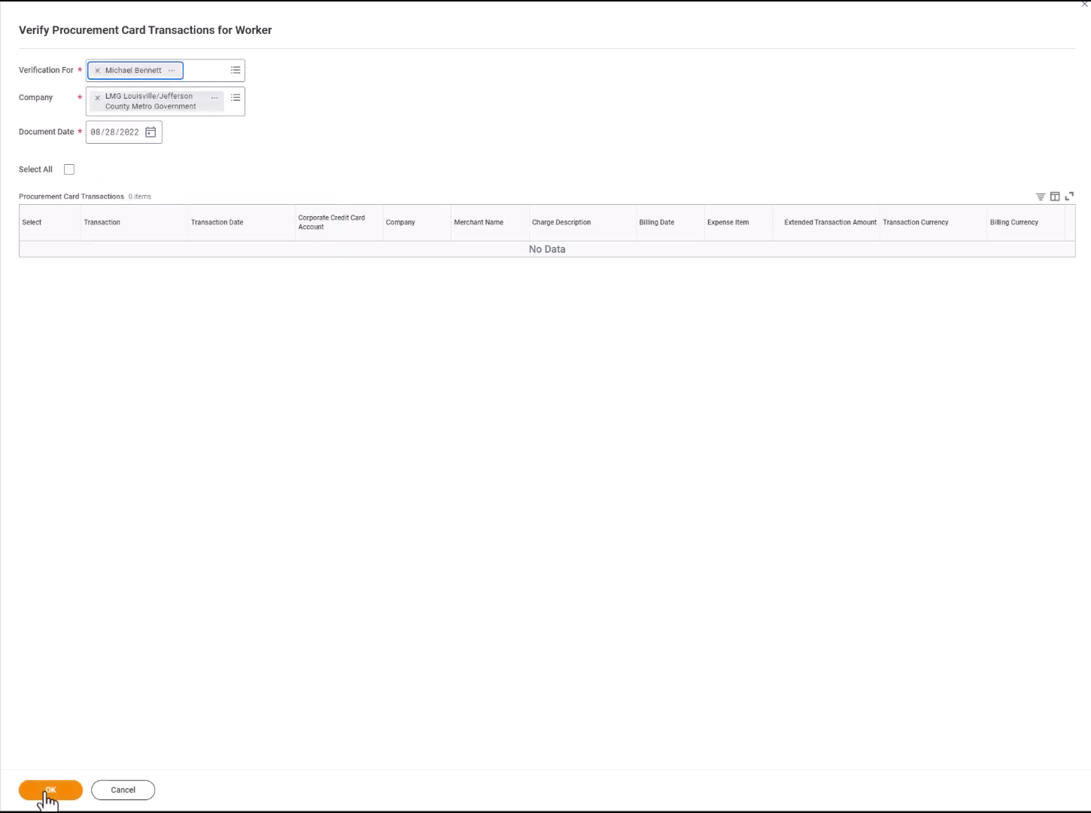
{"action": "left_click", "coordinate": [50, 789]}
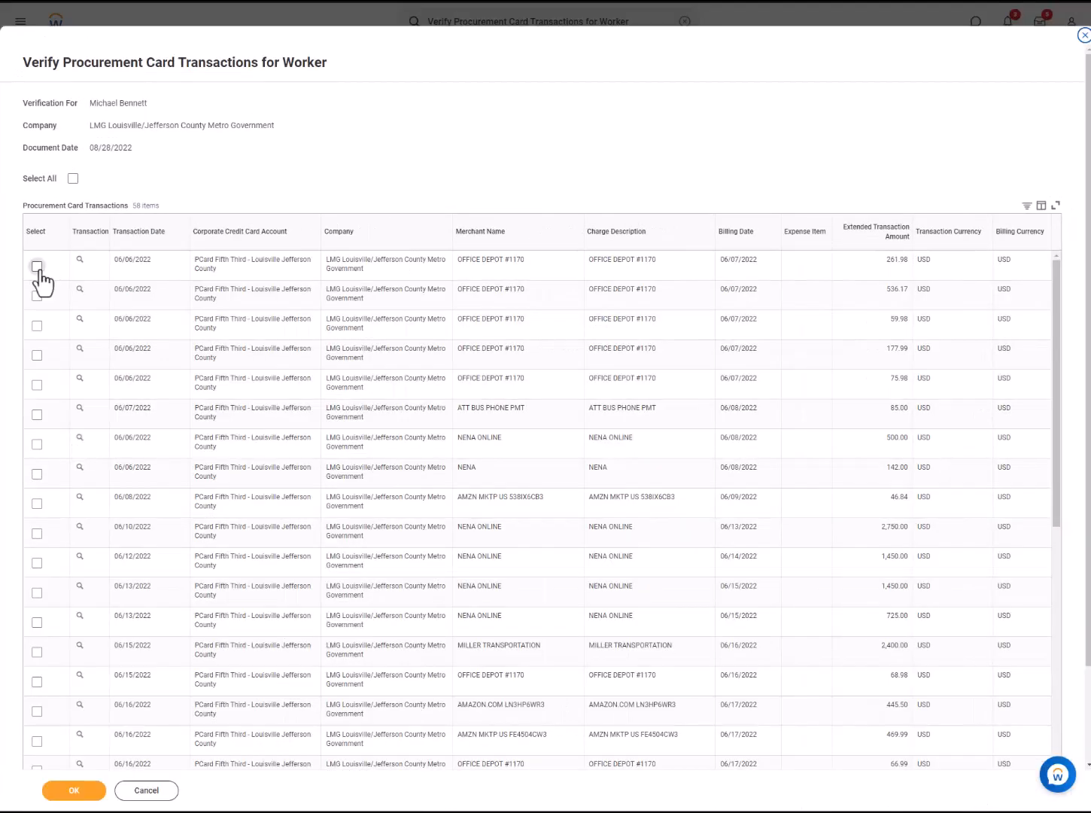
Submit the first two Office Depot #1170 transactions as verification PCTV00000057 (798.15 USD)
{"action": "left_click", "coordinate": [37, 296]}
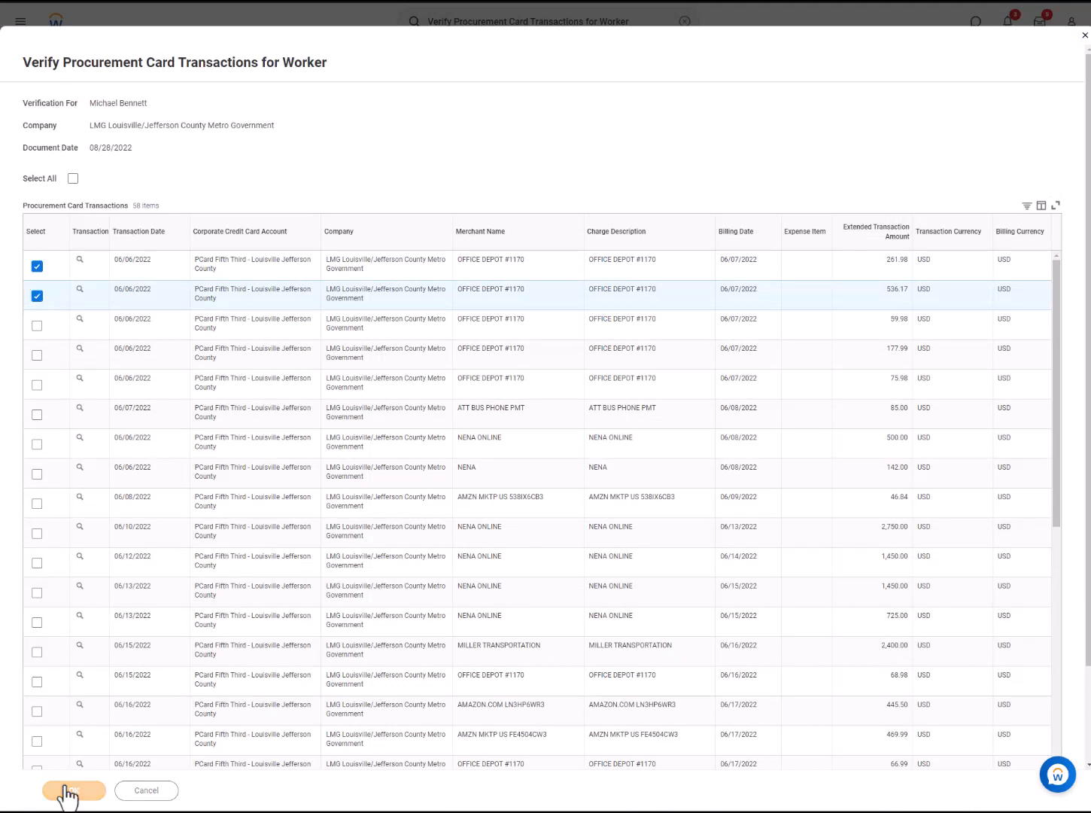
{"action": "left_click", "coordinate": [73, 790]}
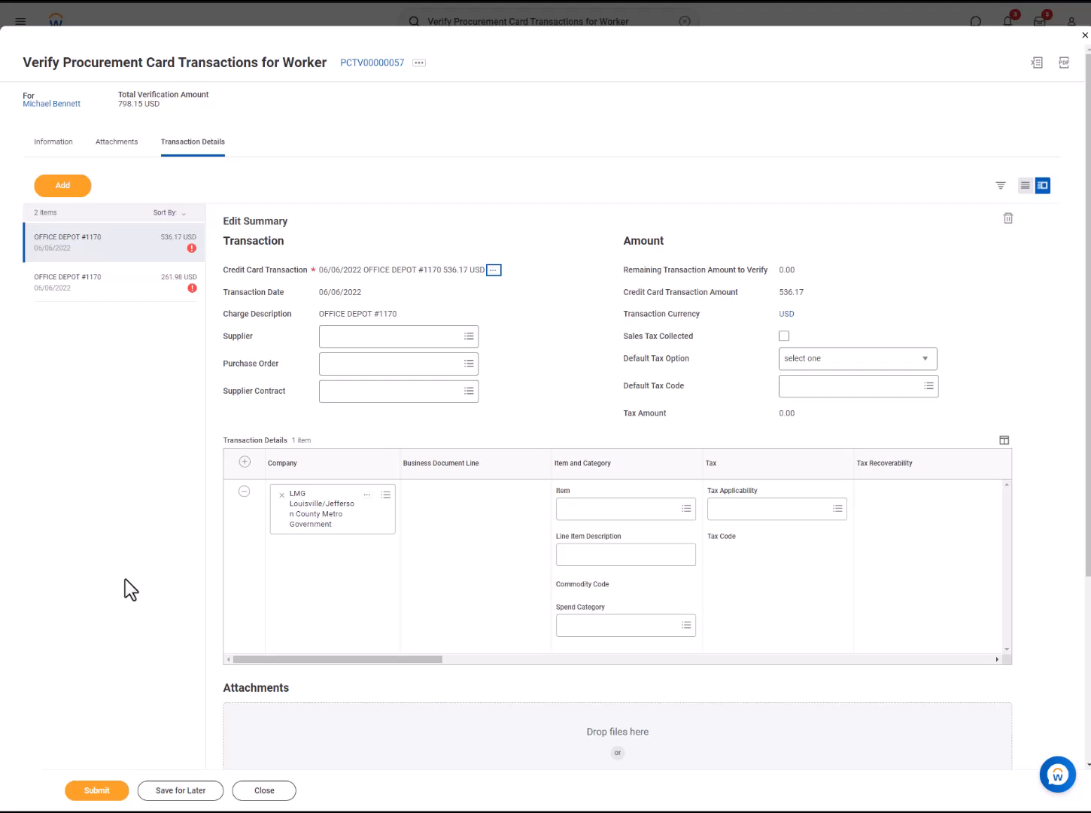
{"action": "mouse_move", "coordinate": [148, 481]}
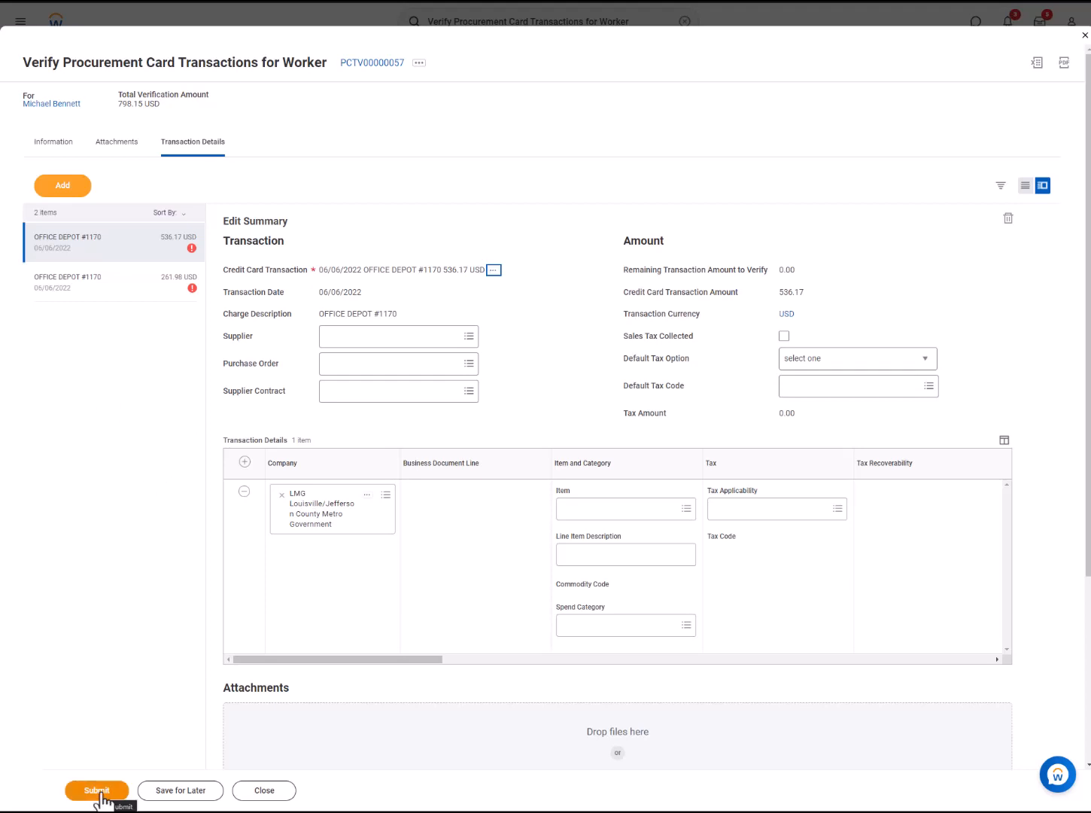
{"action": "mouse_move", "coordinate": [113, 749]}
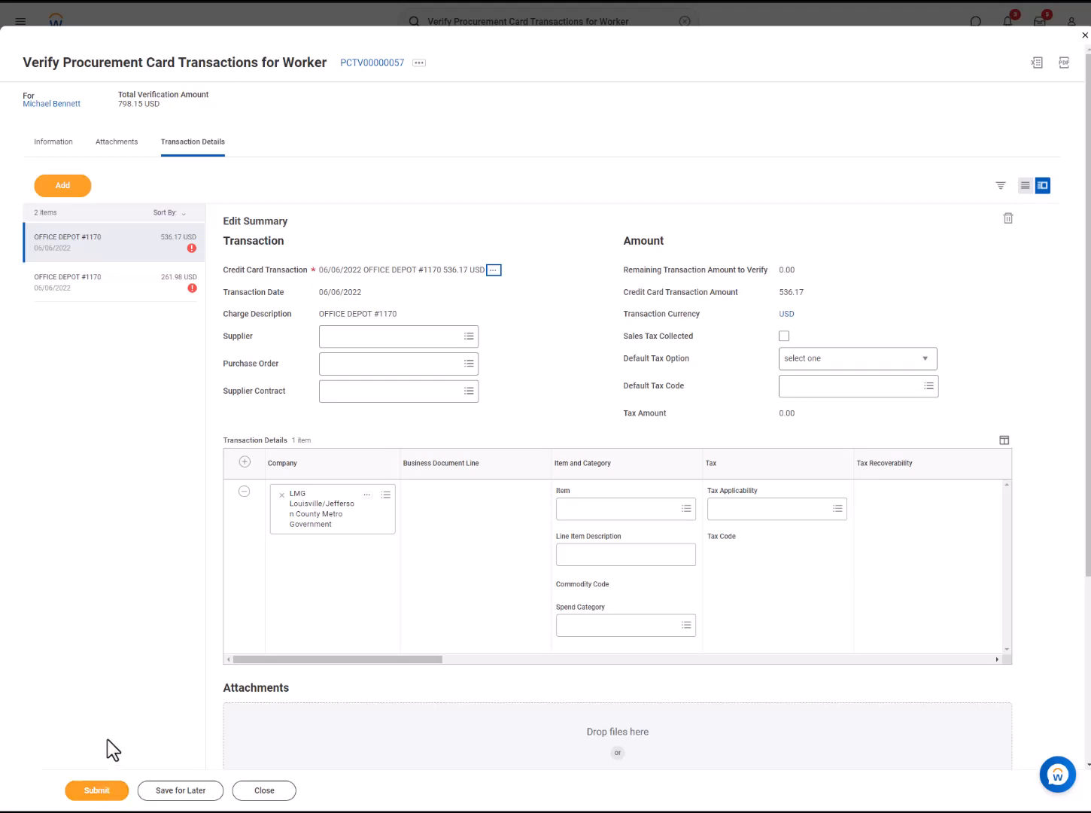
{"action": "left_click", "coordinate": [264, 790]}
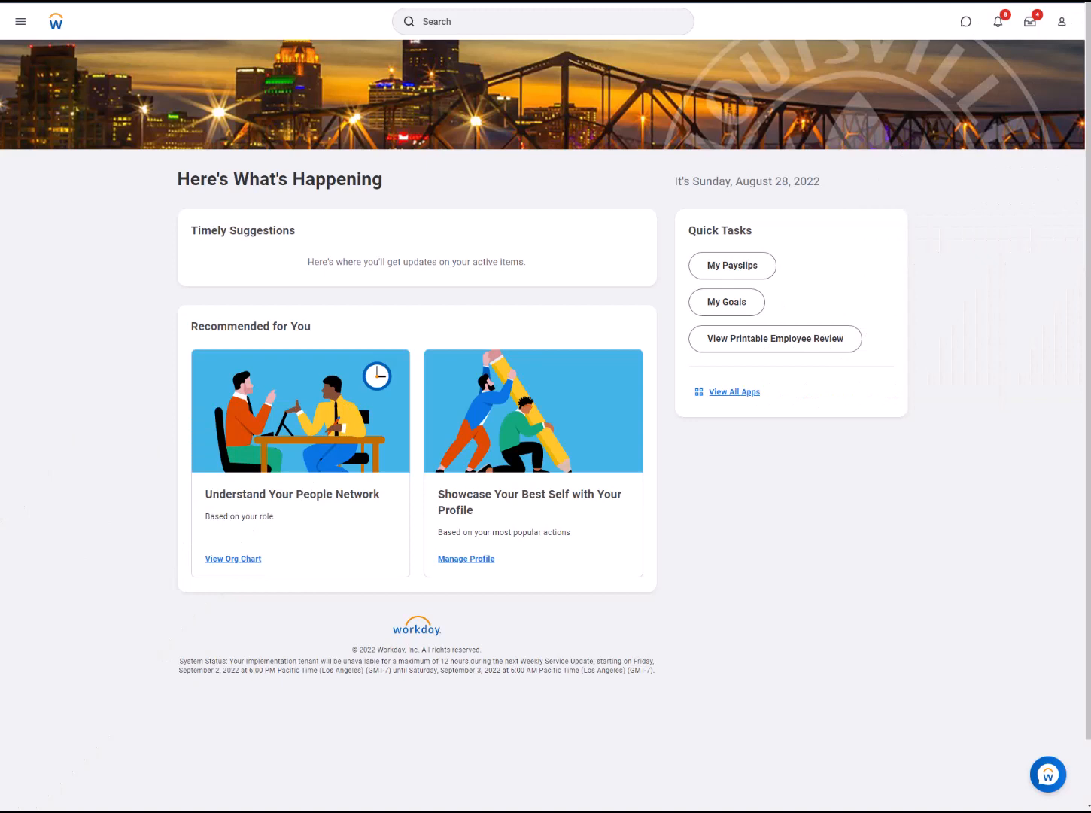
{"action": "mouse_move", "coordinate": [1030, 21]}
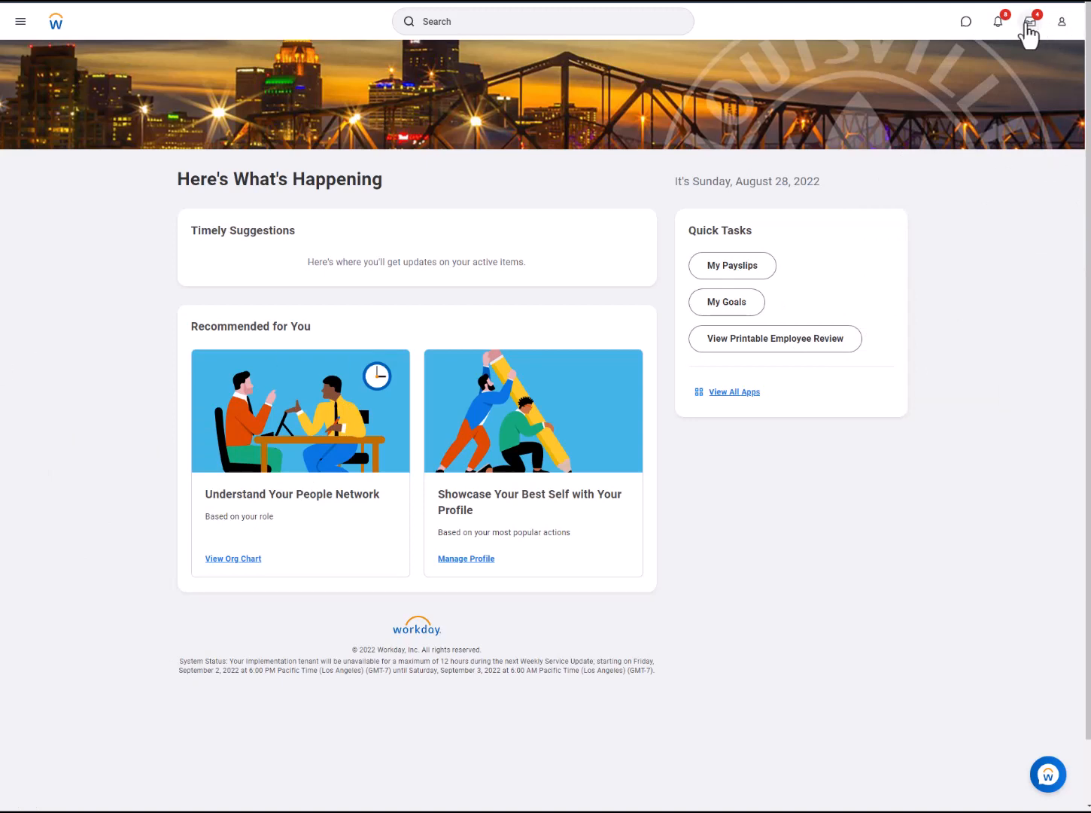
{"action": "left_click", "coordinate": [1030, 21]}
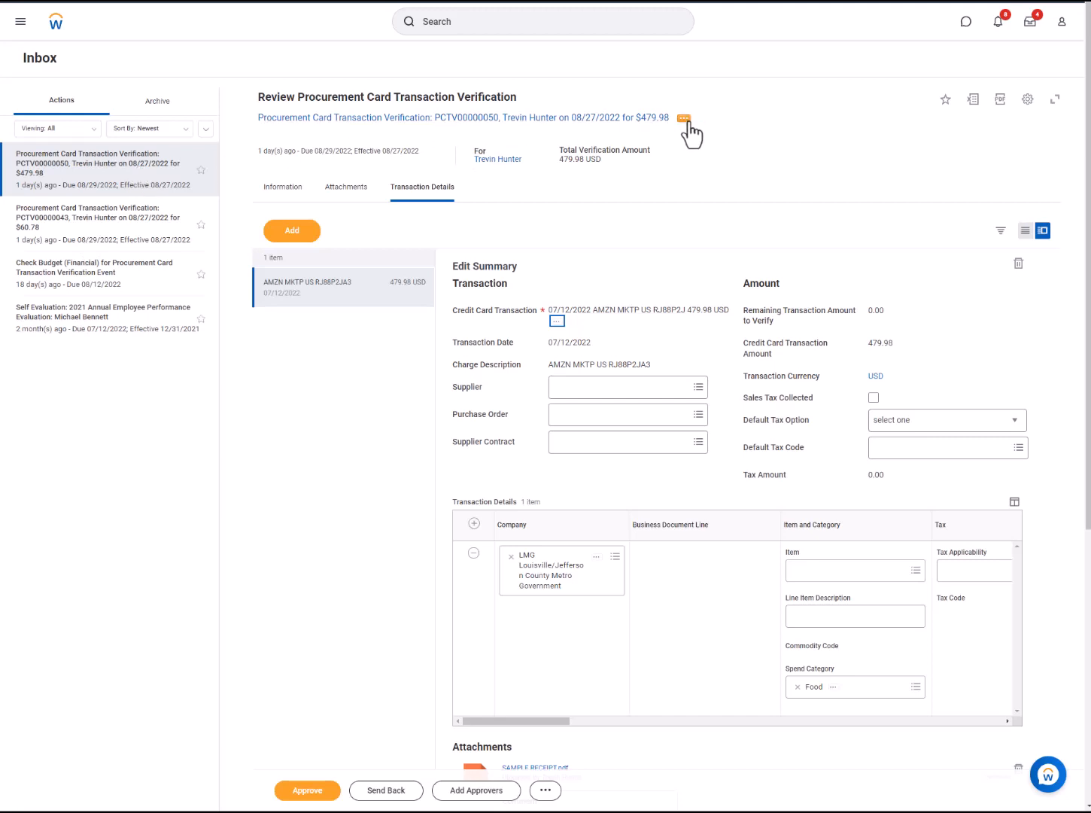
{"action": "left_click", "coordinate": [683, 118]}
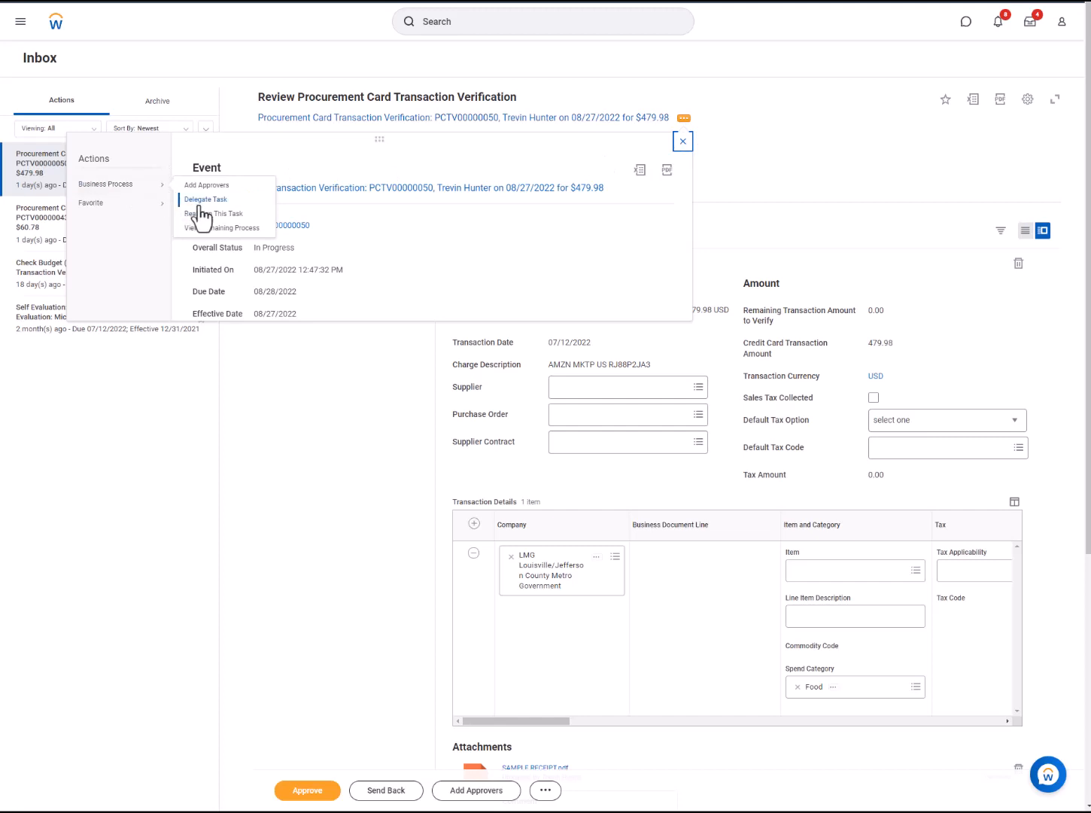
{"action": "left_click", "coordinate": [205, 199]}
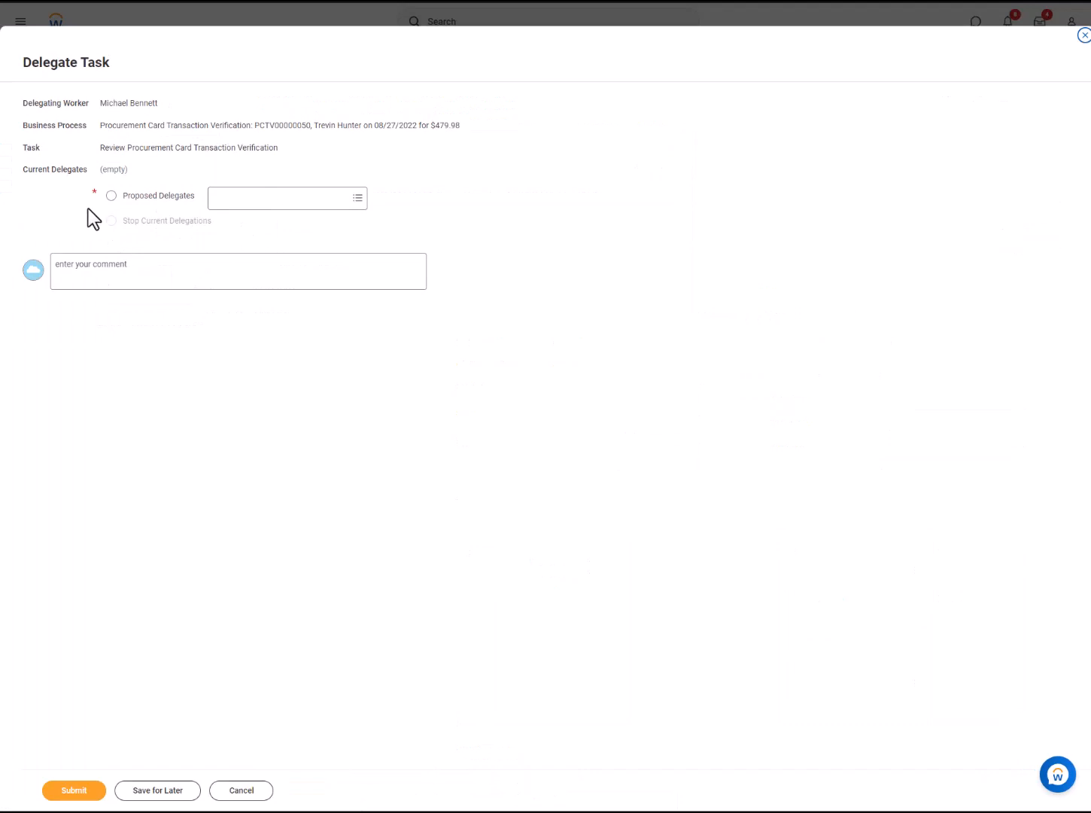
{"action": "left_click", "coordinate": [111, 196]}
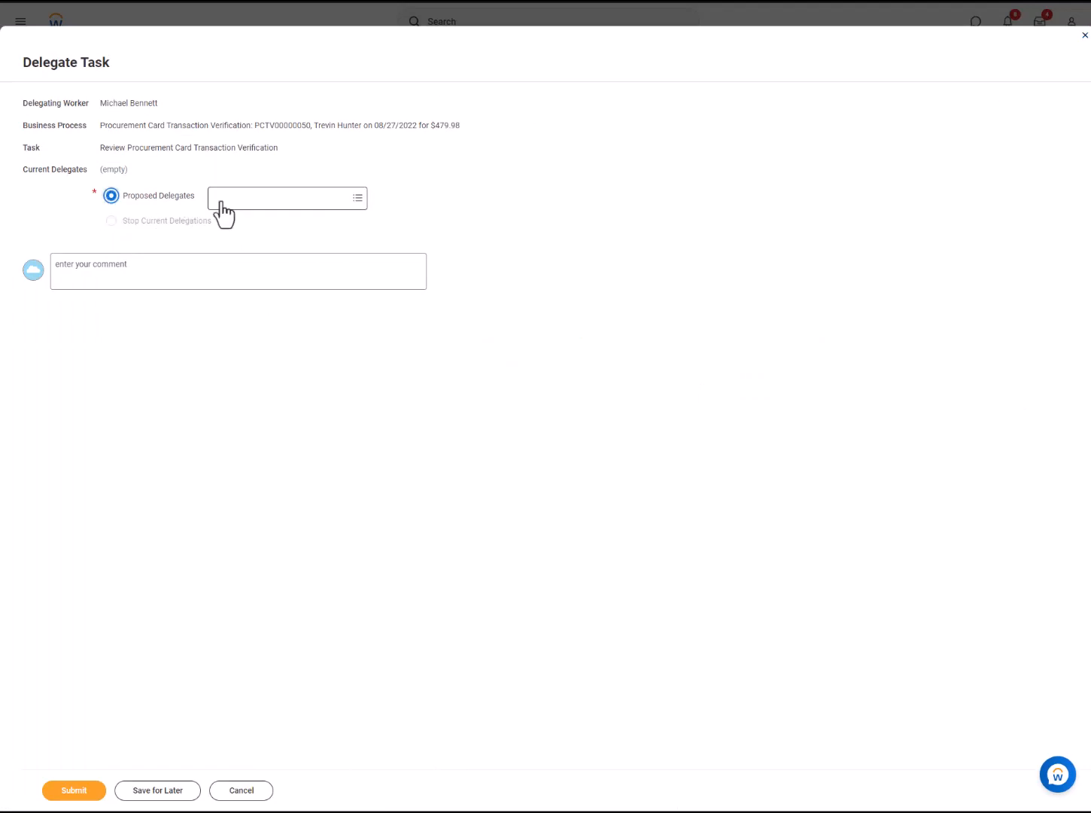
{"action": "left_click", "coordinate": [279, 198]}
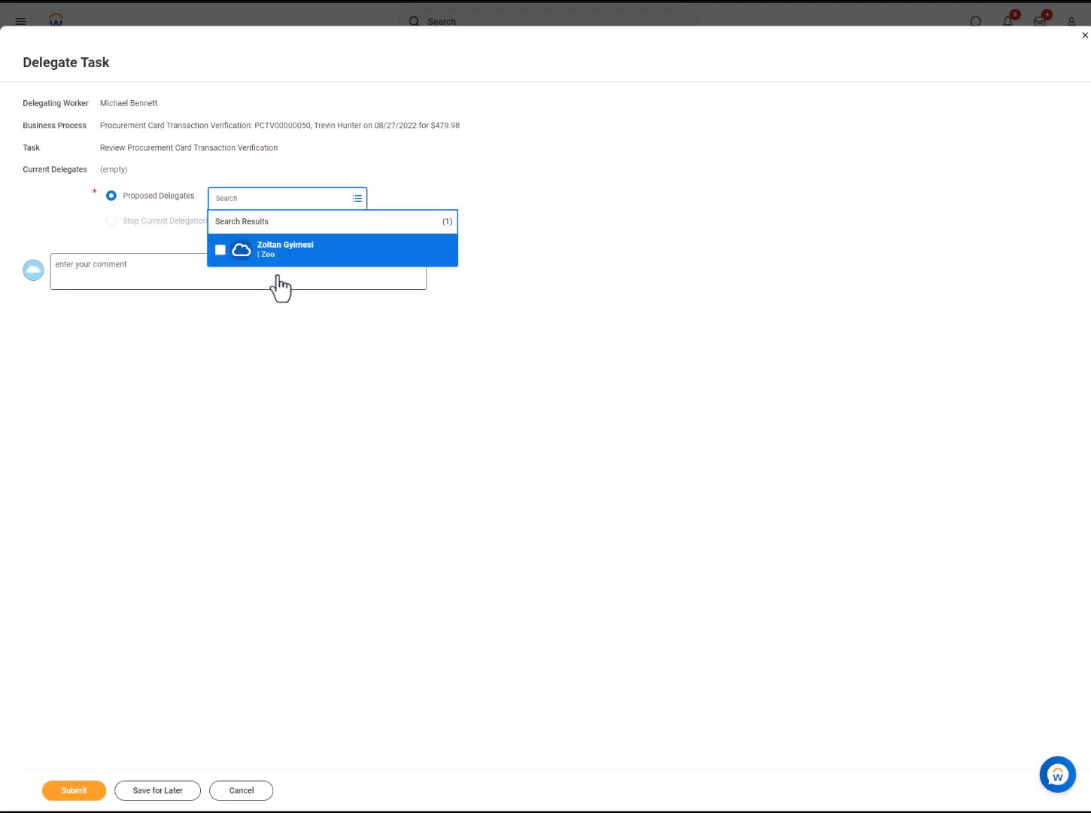
{"action": "left_click", "coordinate": [220, 250]}
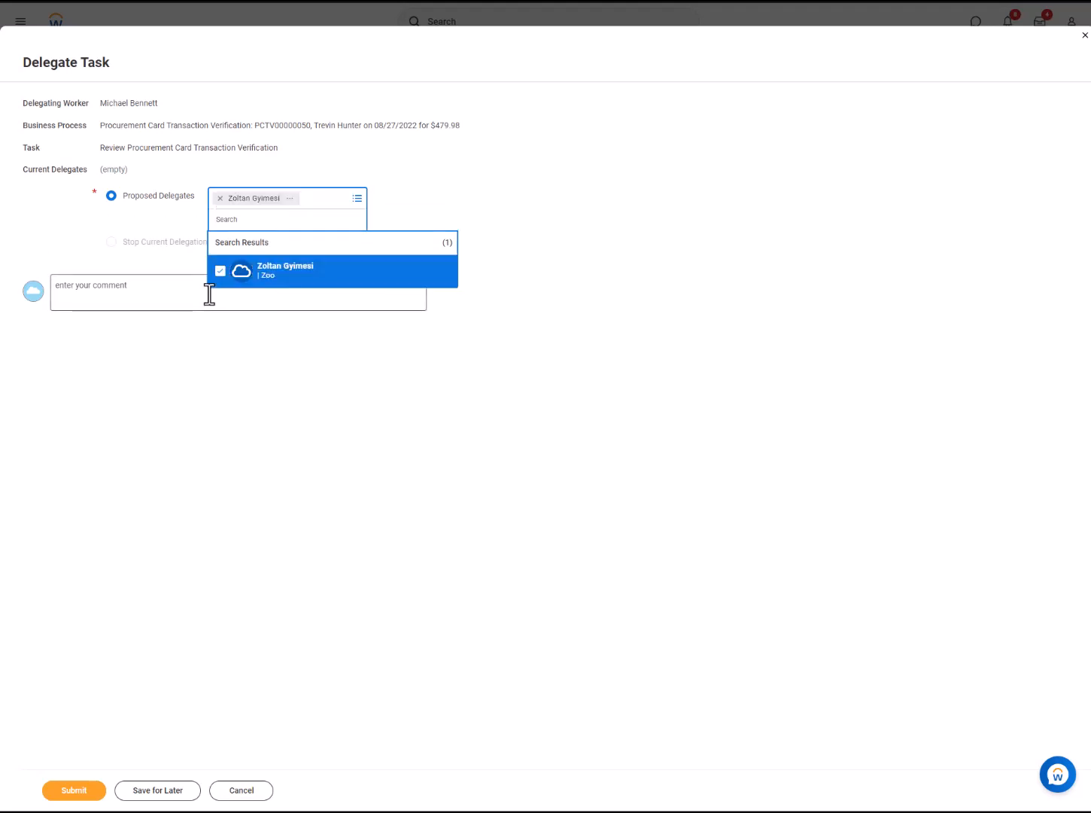
{"action": "left_click", "coordinate": [226, 271]}
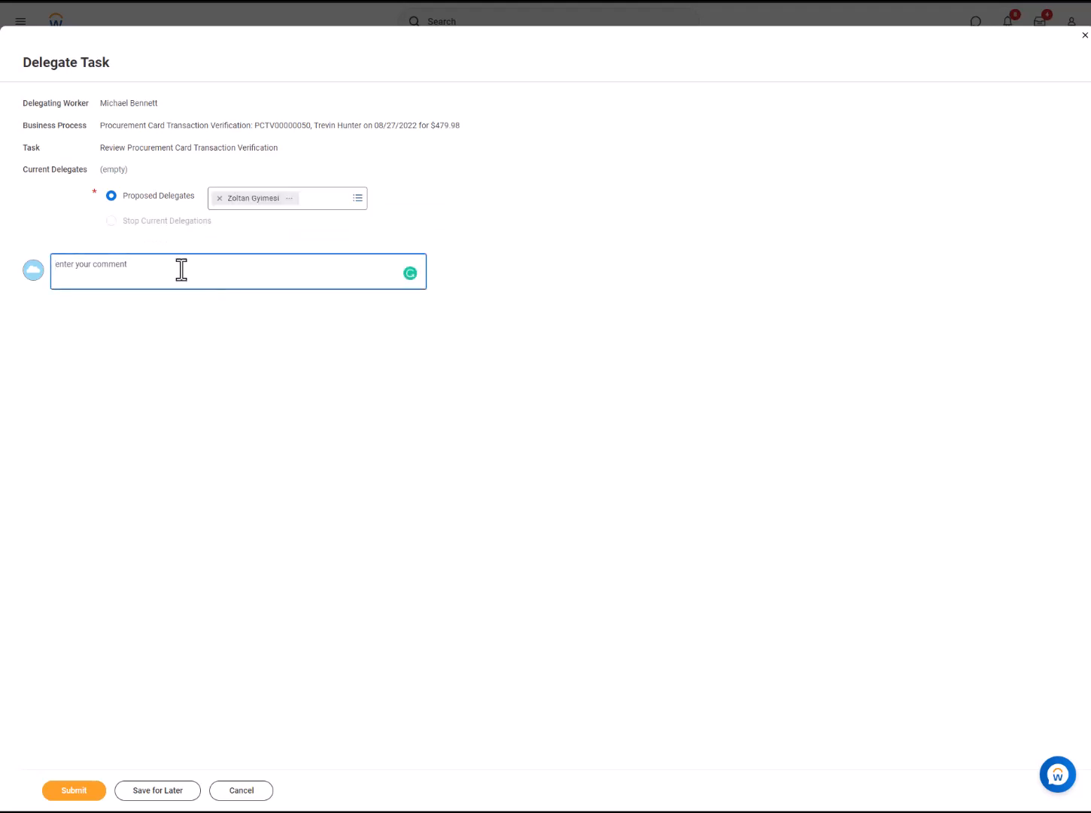
{"action": "type", "text": "Out for PTO - please"}
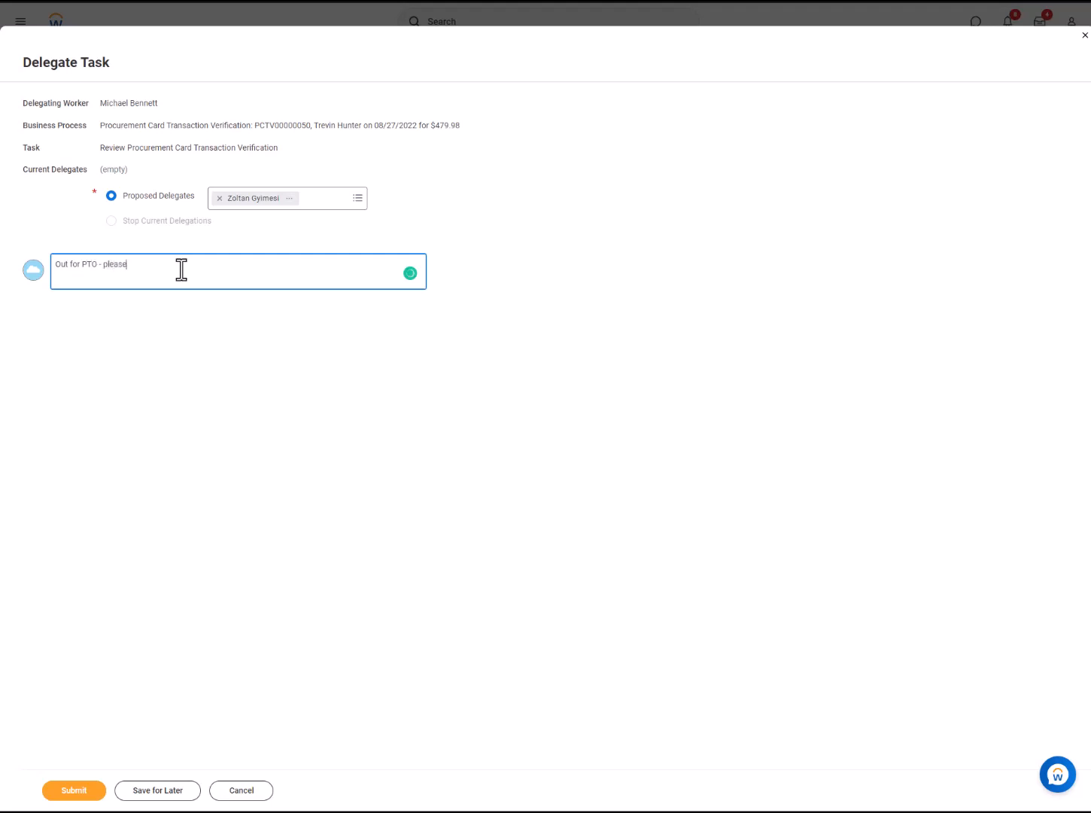
{"action": "type", "text": "review"}
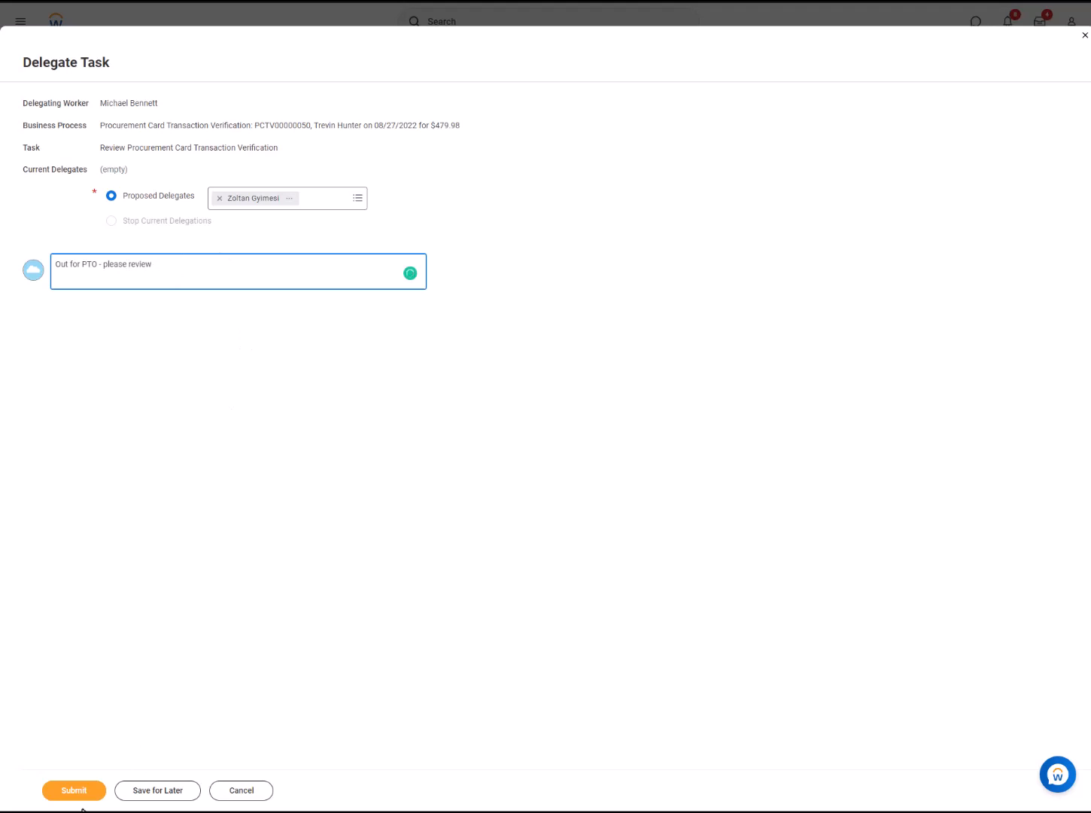
{"action": "left_click", "coordinate": [74, 790]}
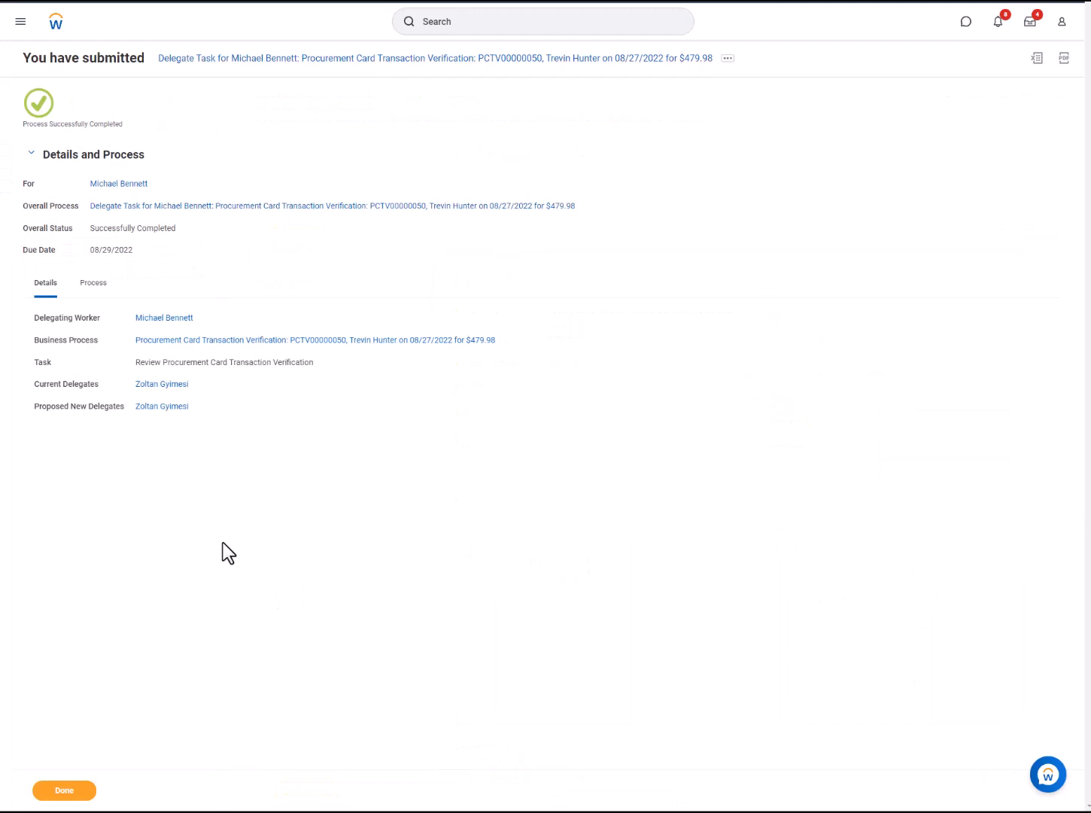
{"action": "mouse_move", "coordinate": [350, 146]}
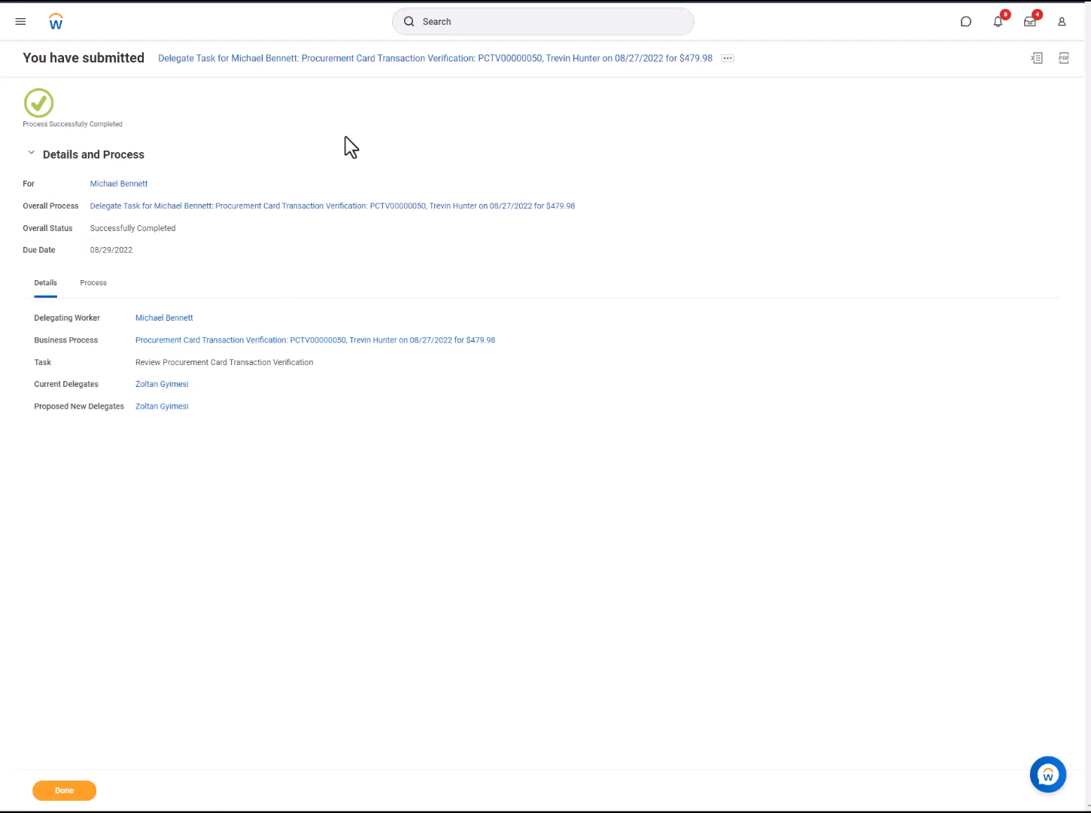
{"action": "mouse_move", "coordinate": [472, 228]}
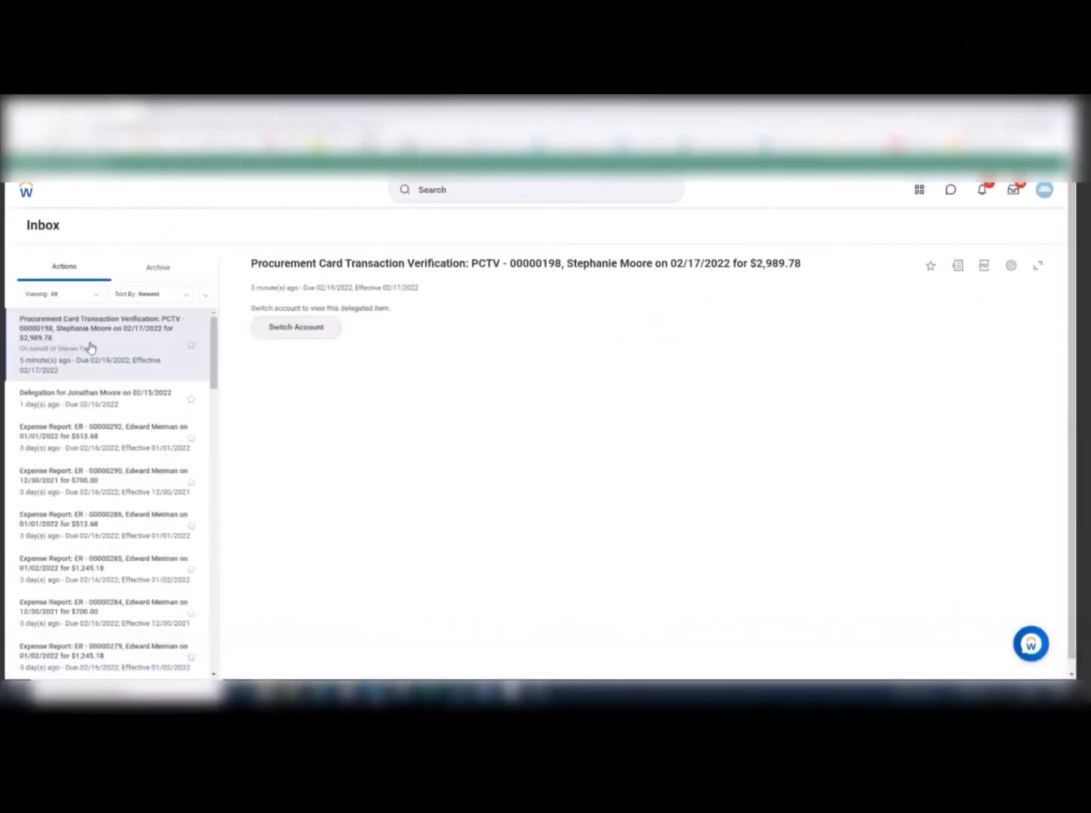
Switch to act for the delegating worker and open the delegated PCTV-00000198 review
{"action": "left_click", "coordinate": [295, 327]}
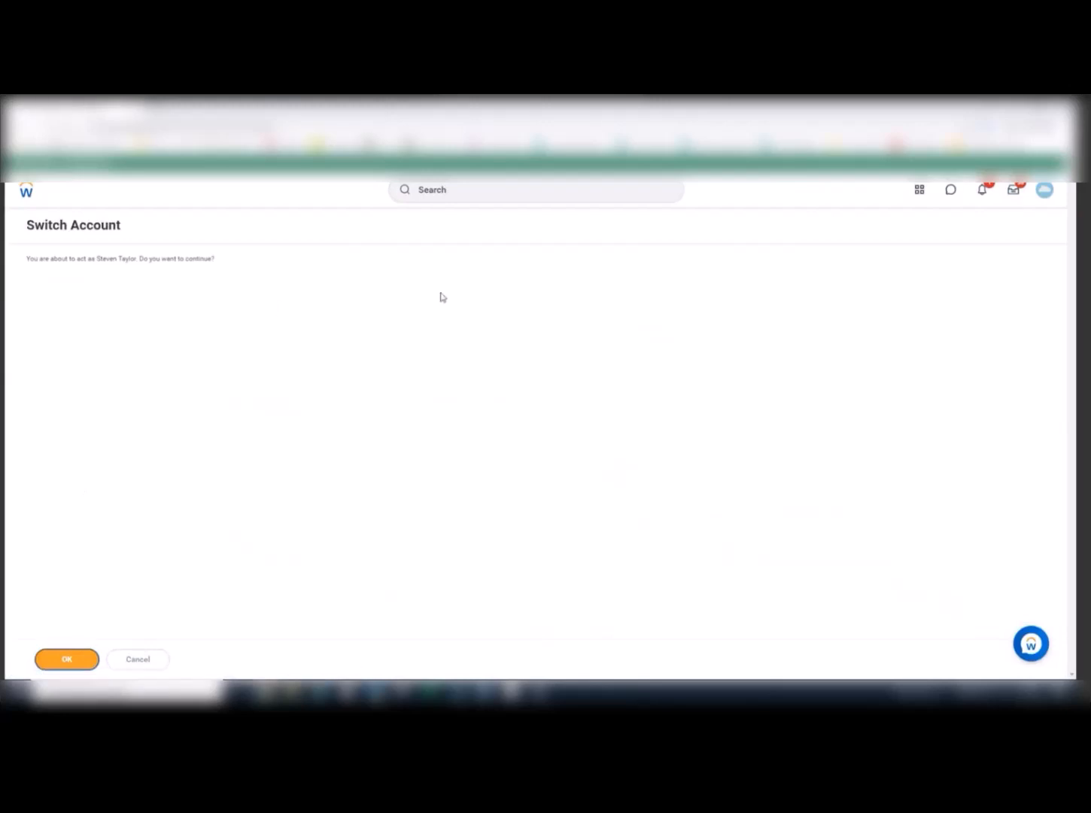
{"action": "left_click", "coordinate": [66, 659]}
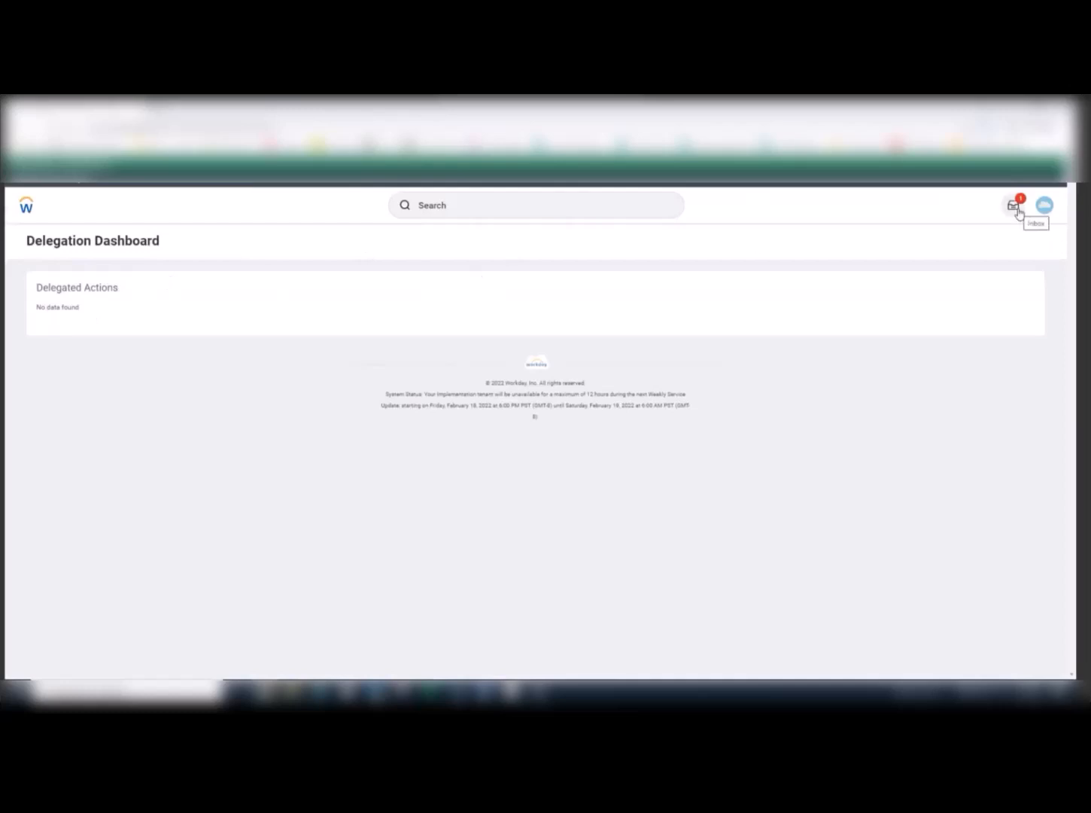
{"action": "mouse_move", "coordinate": [268, 238]}
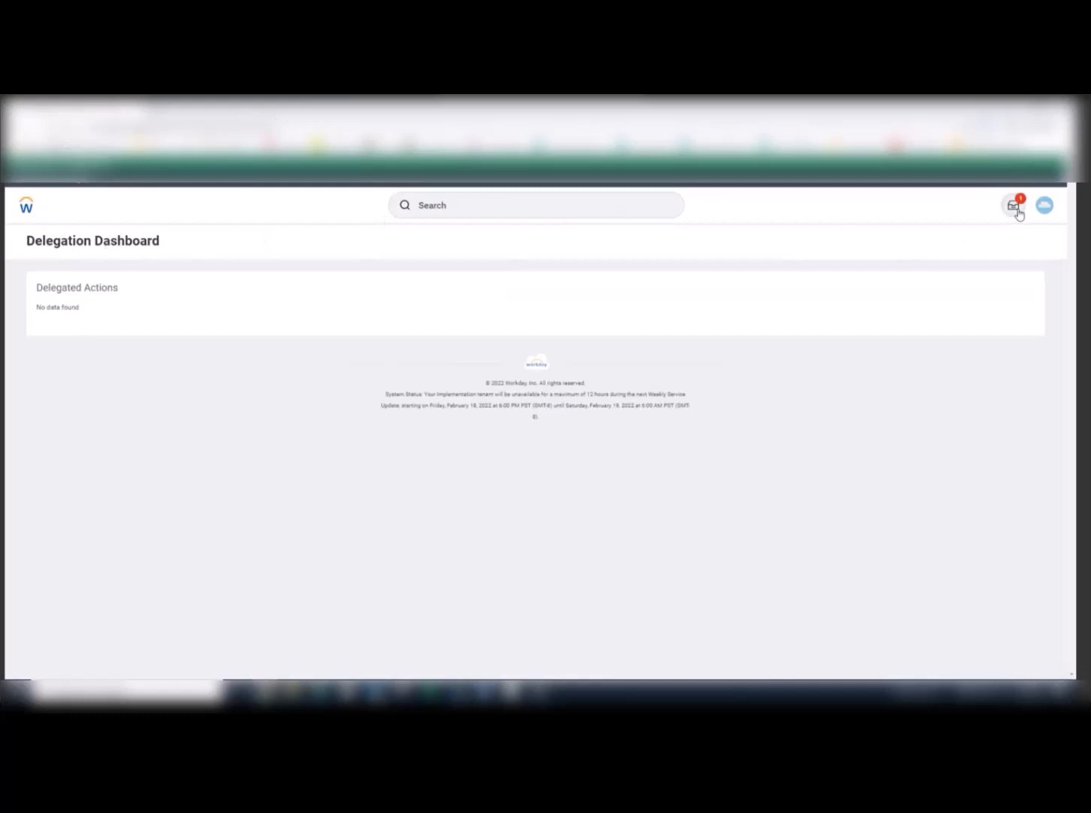
{"action": "left_click", "coordinate": [1013, 205]}
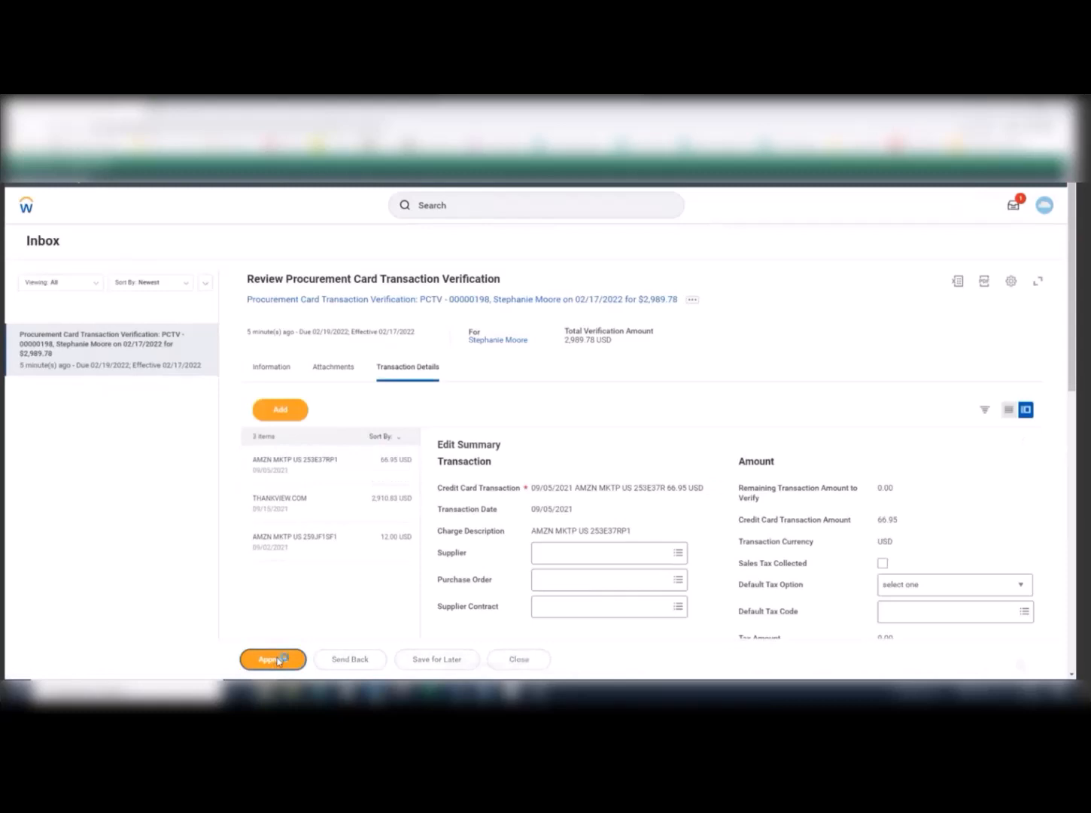
Approve PCTV-00000198, check its process history, and switch back to your own account
{"action": "left_click", "coordinate": [272, 659]}
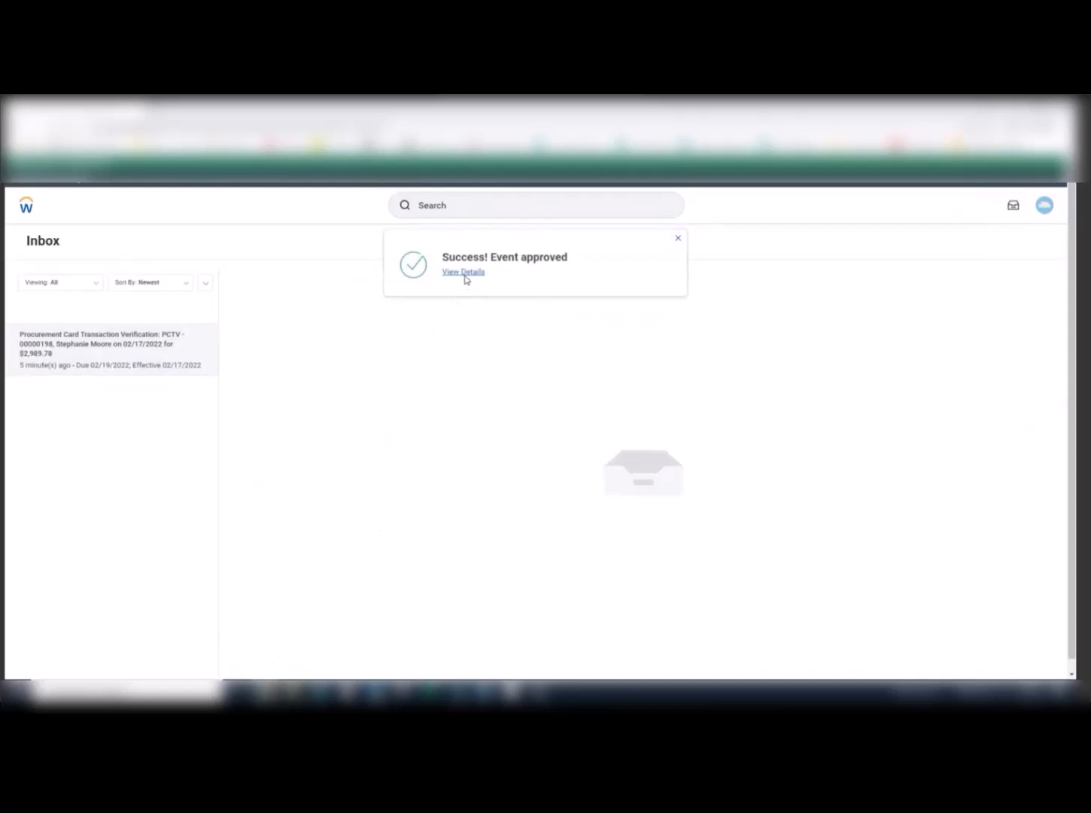
{"action": "left_click", "coordinate": [462, 272]}
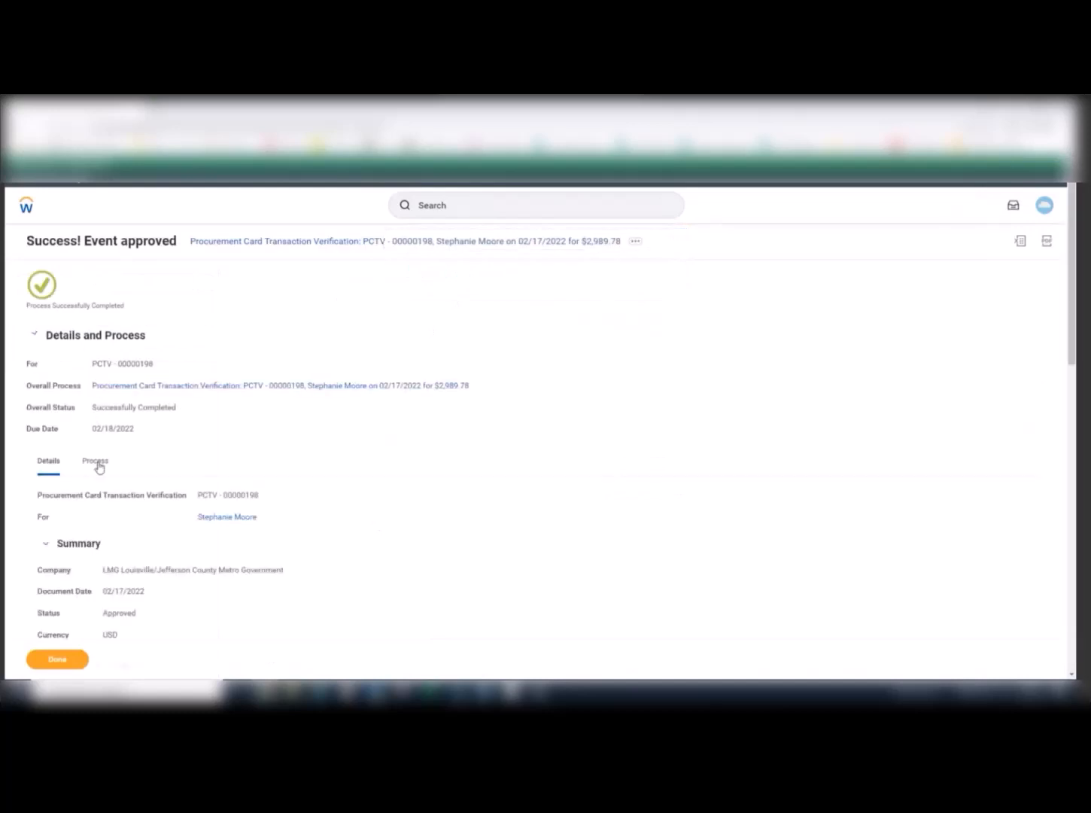
{"action": "left_click", "coordinate": [95, 459]}
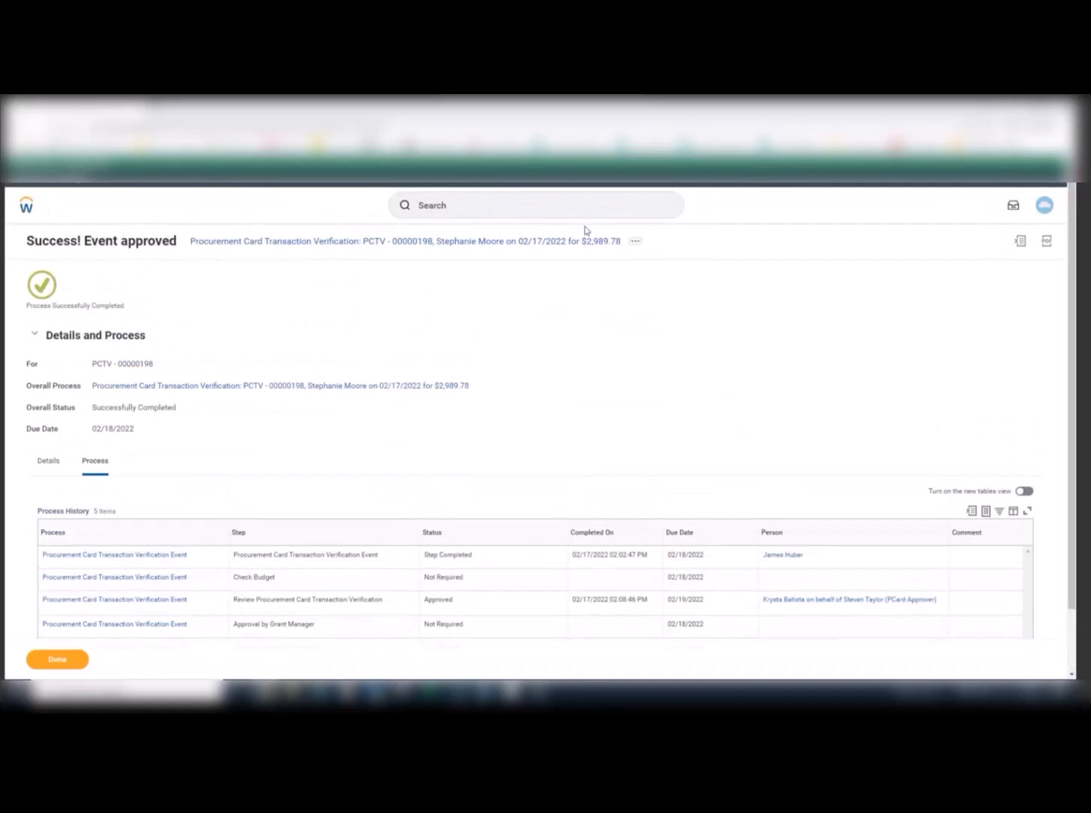
{"action": "mouse_move", "coordinate": [1023, 234]}
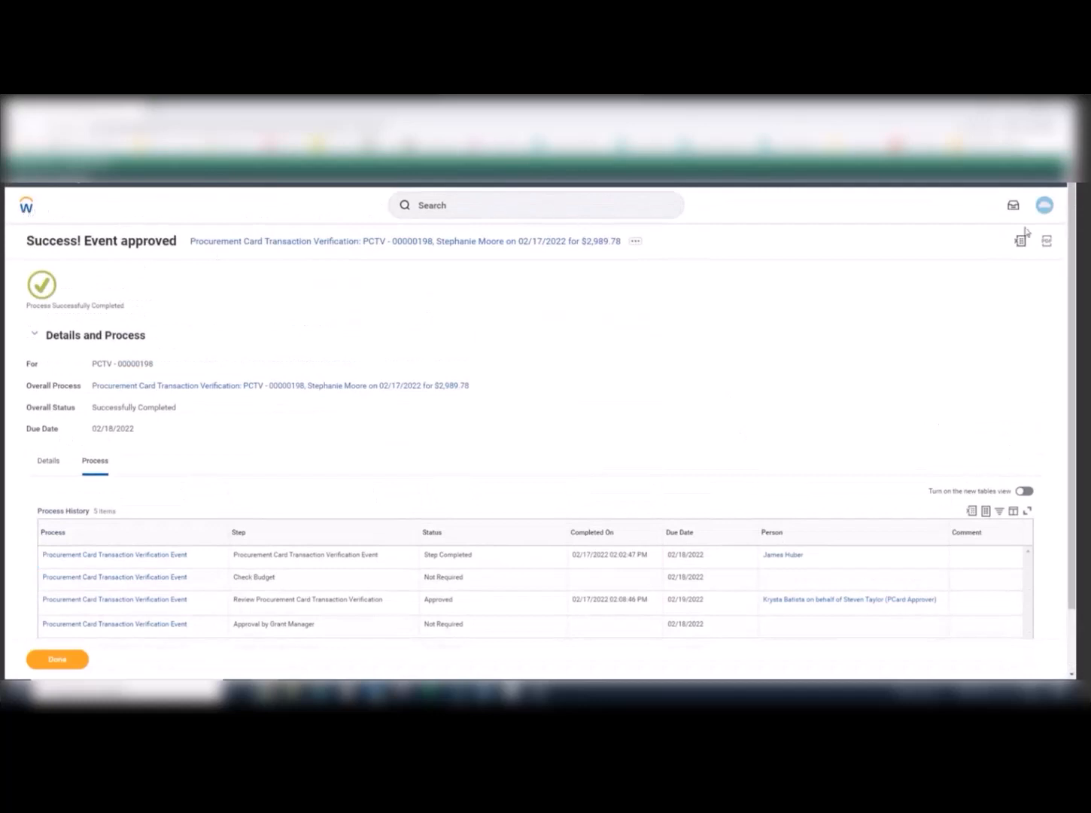
{"action": "left_click", "coordinate": [1045, 204]}
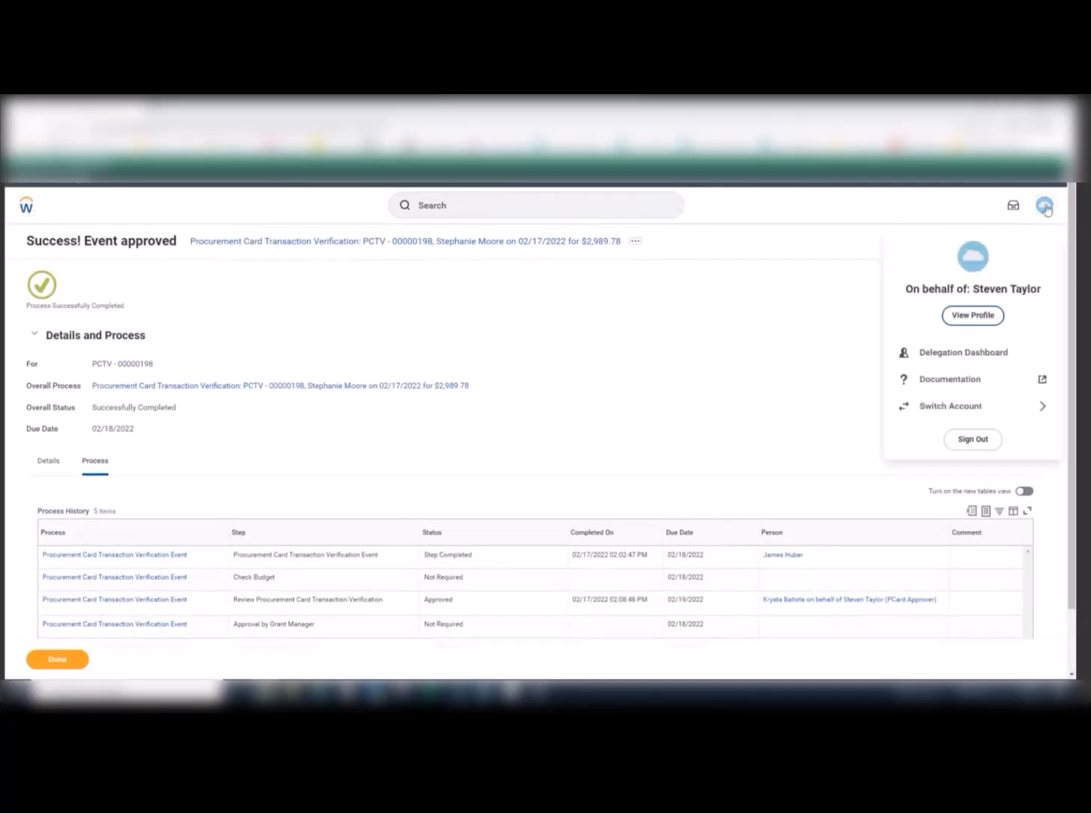
{"action": "mouse_move", "coordinate": [995, 399]}
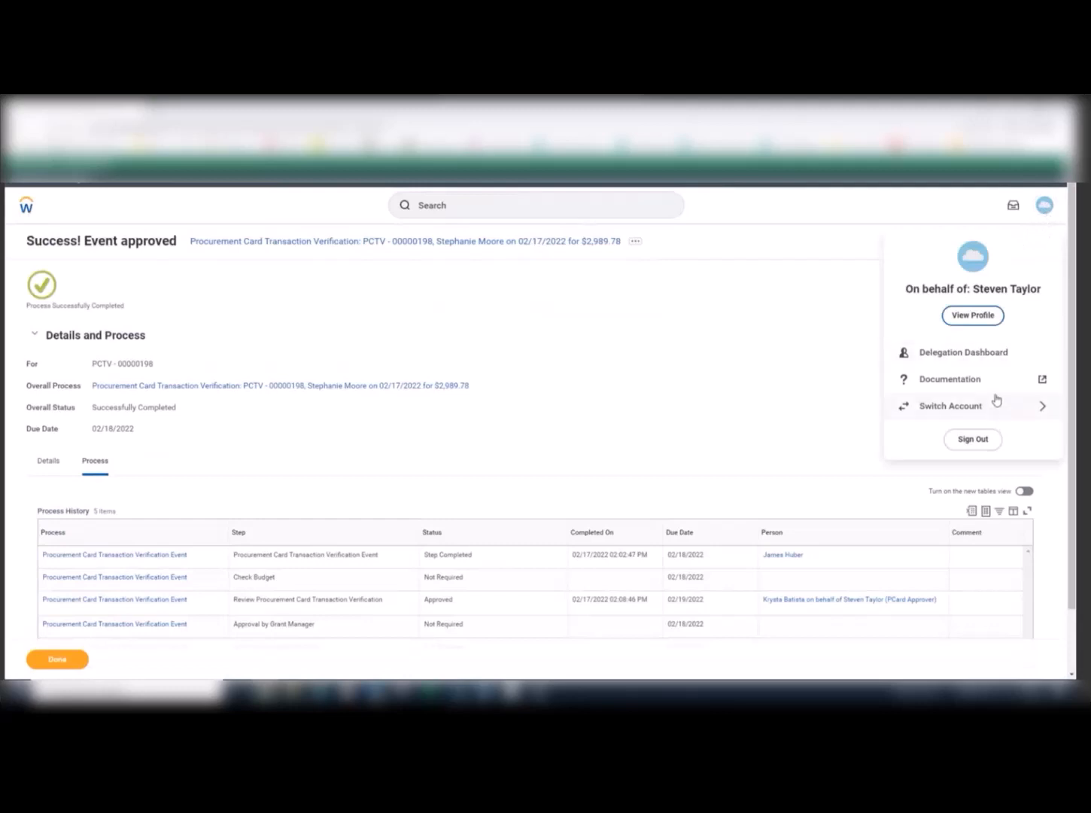
{"action": "left_click", "coordinate": [949, 406]}
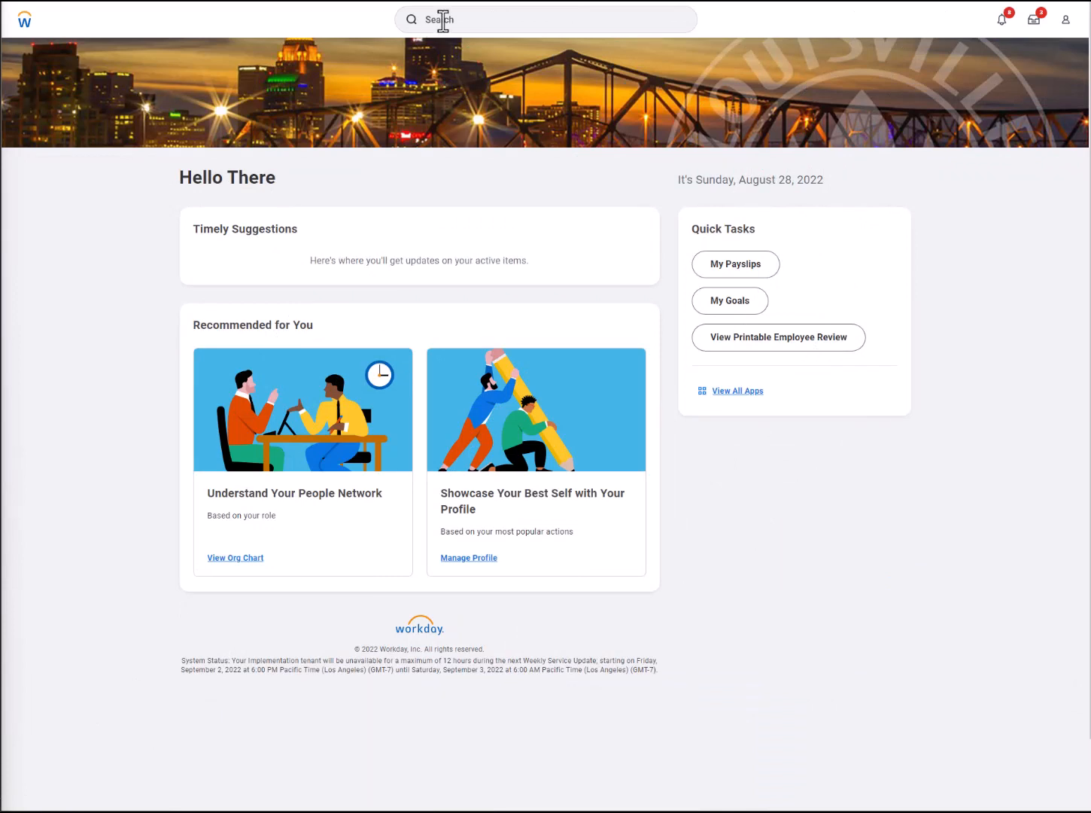
Go to My Delegations via search and start a new Manage Delegations request
{"action": "left_click", "coordinate": [544, 18]}
{"action": "type", "text": "my de"}
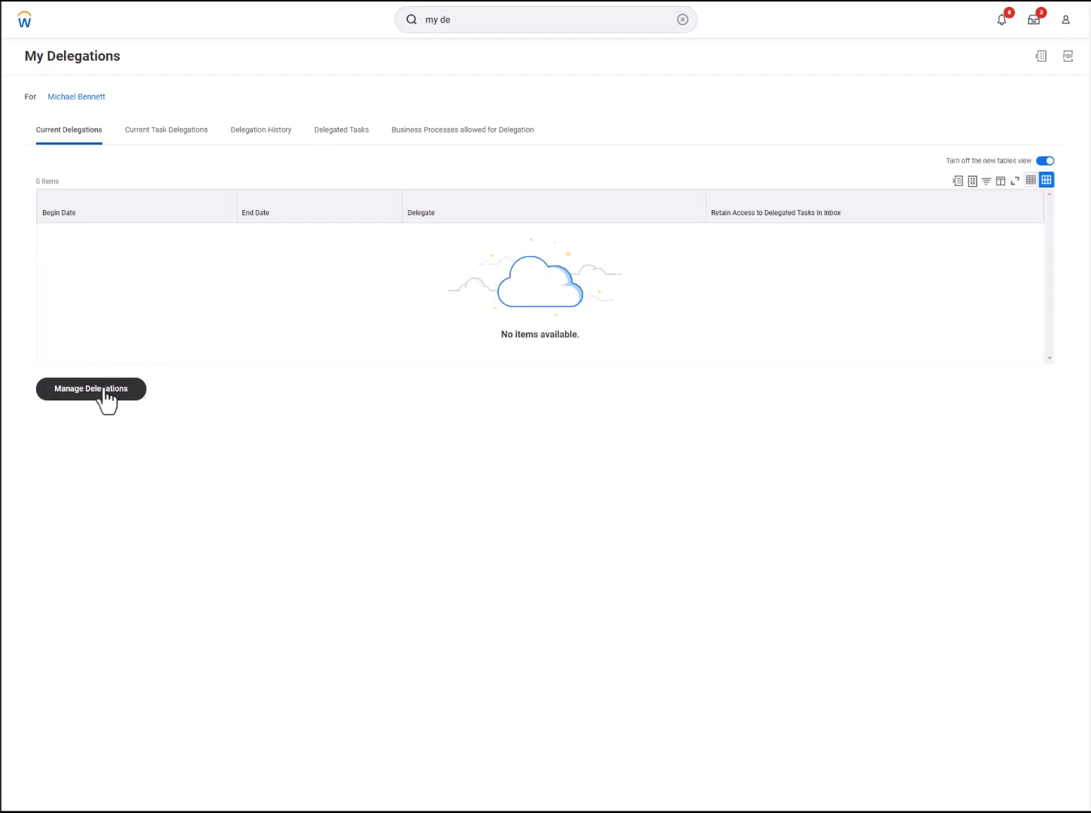
{"action": "left_click", "coordinate": [90, 389]}
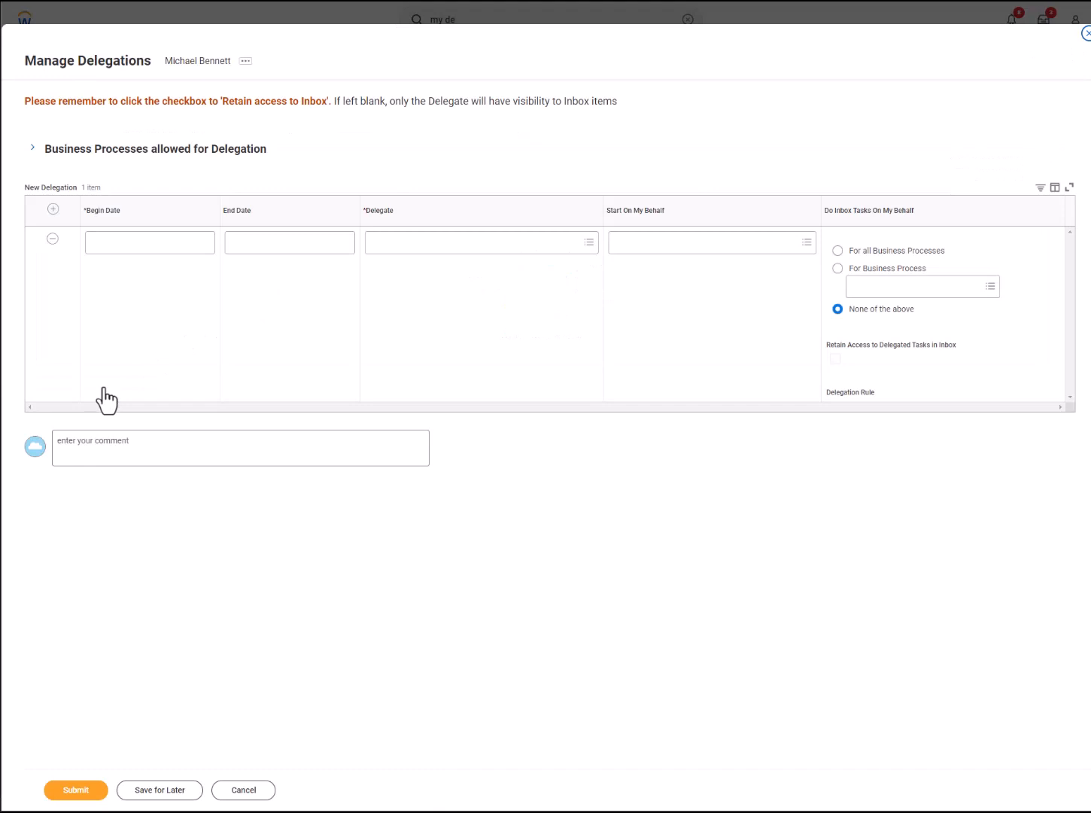
Set the delegation to run from 08/29/2022 to 09/02/2022
{"action": "left_click", "coordinate": [120, 242]}
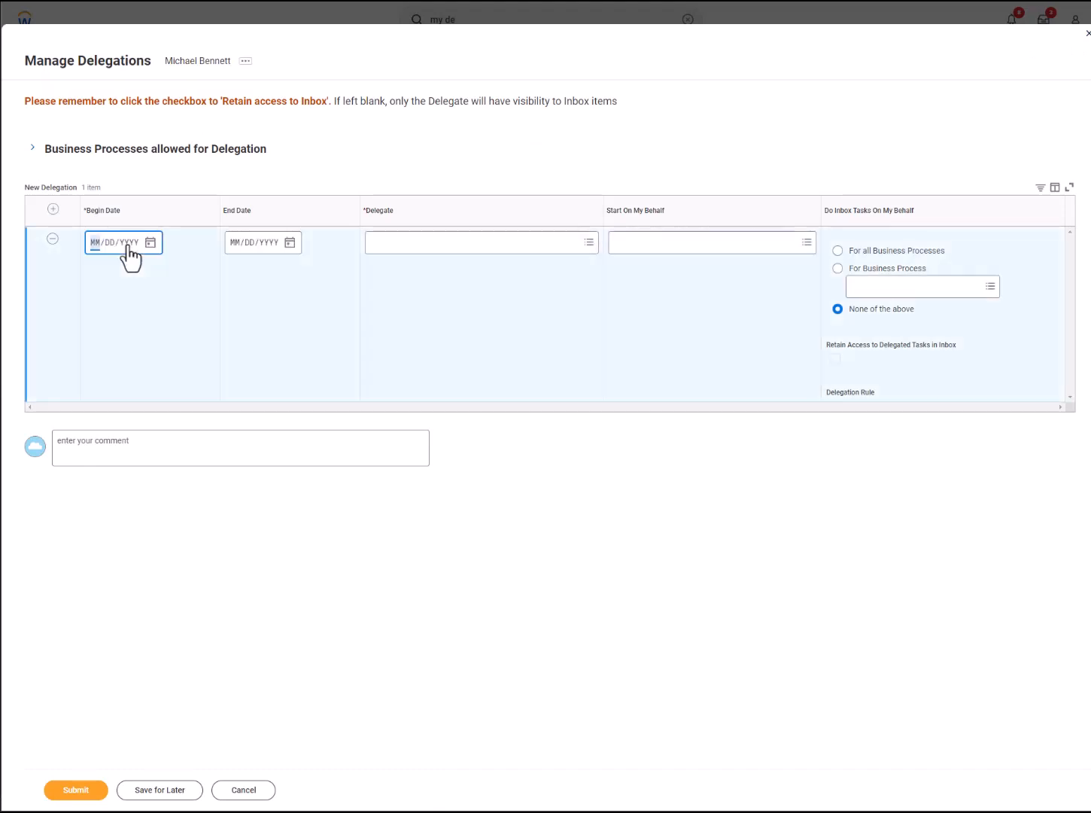
{"action": "left_click", "coordinate": [150, 242]}
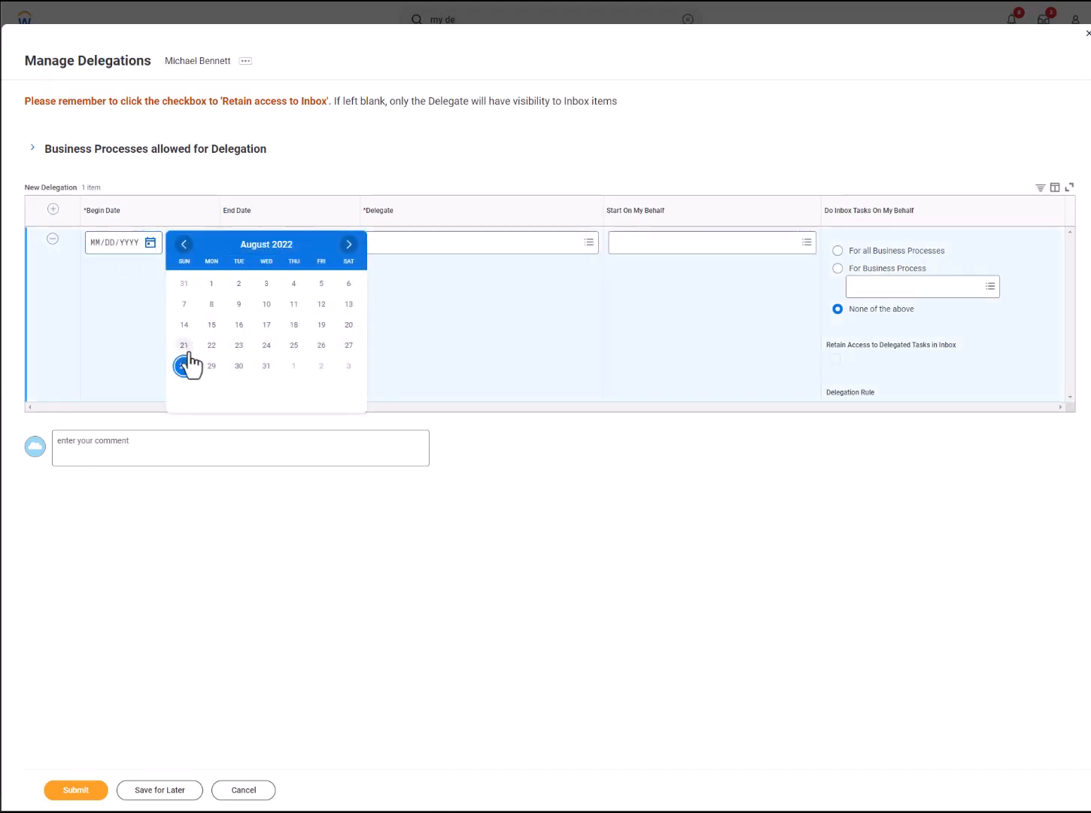
{"action": "left_click", "coordinate": [211, 365]}
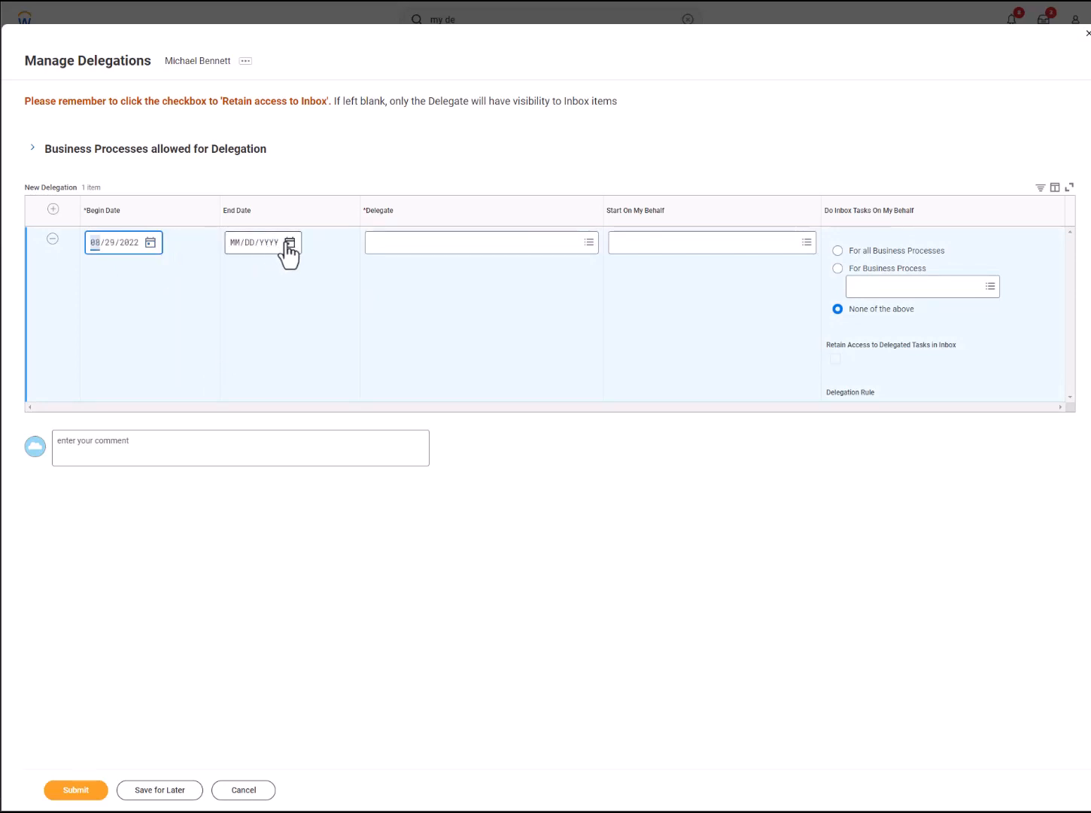
{"action": "type", "text": "09/02/2022"}
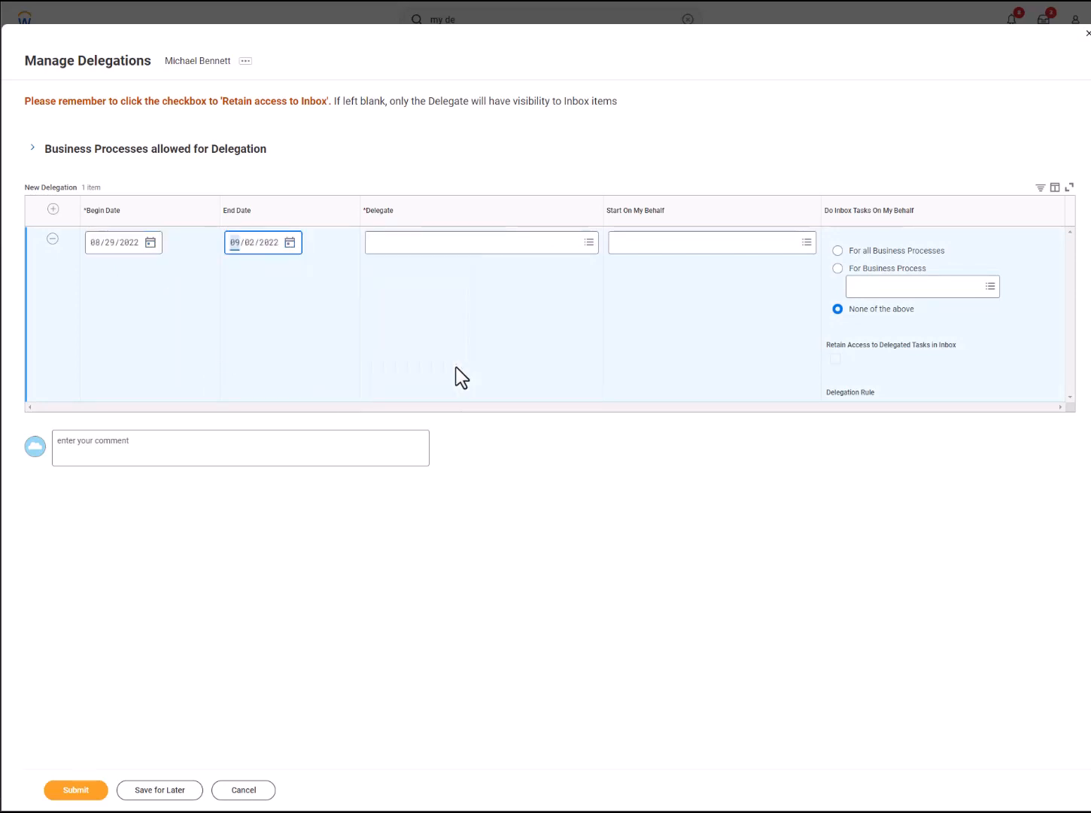
{"action": "left_click", "coordinate": [478, 242]}
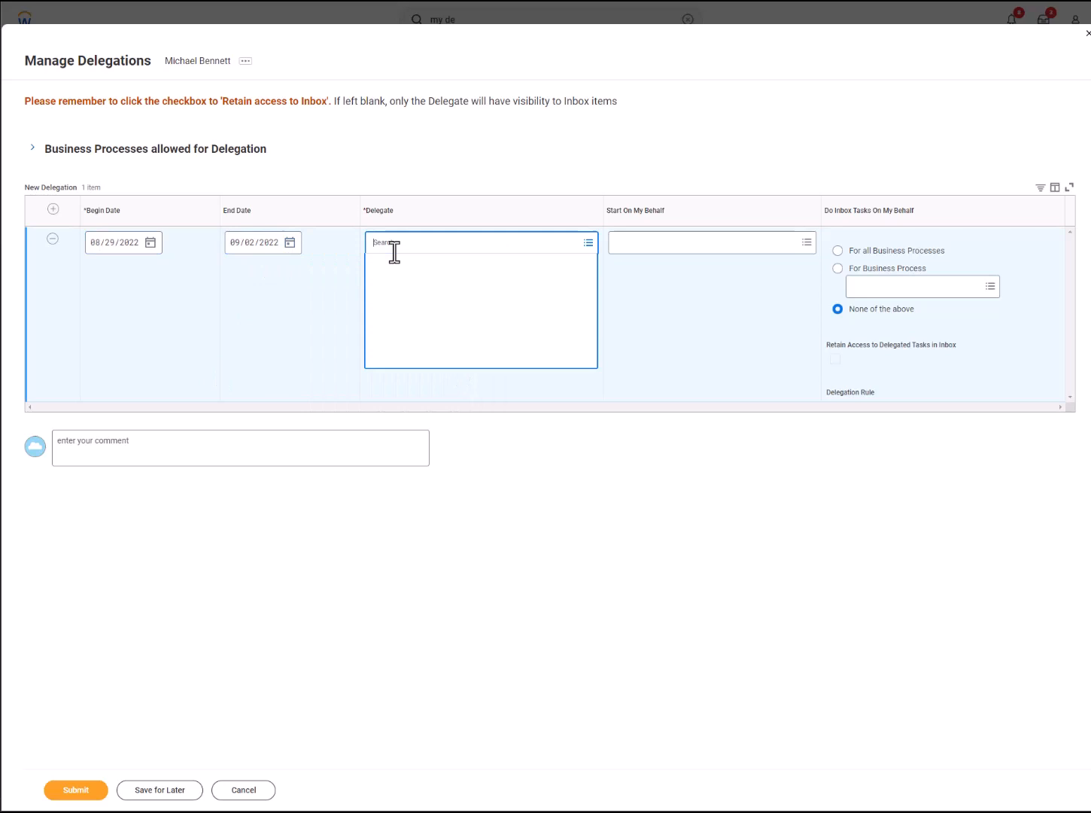
{"action": "left_click", "coordinate": [480, 242]}
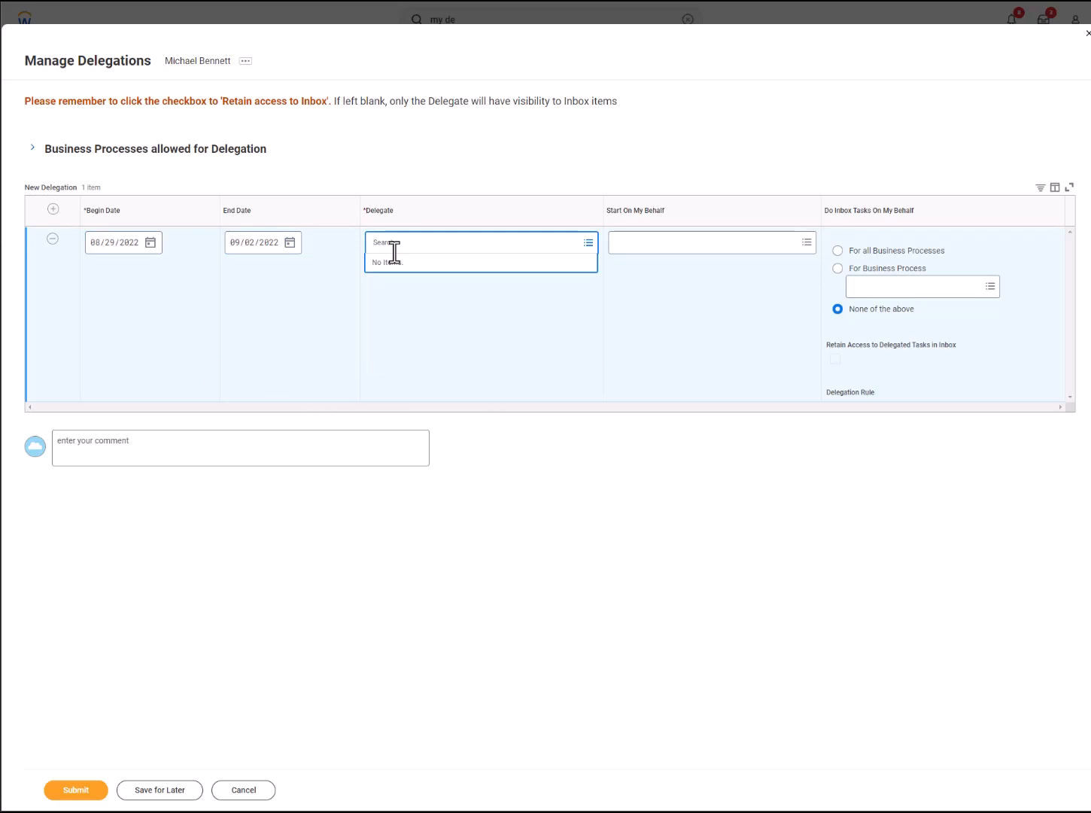
{"action": "type", "text": "a"}
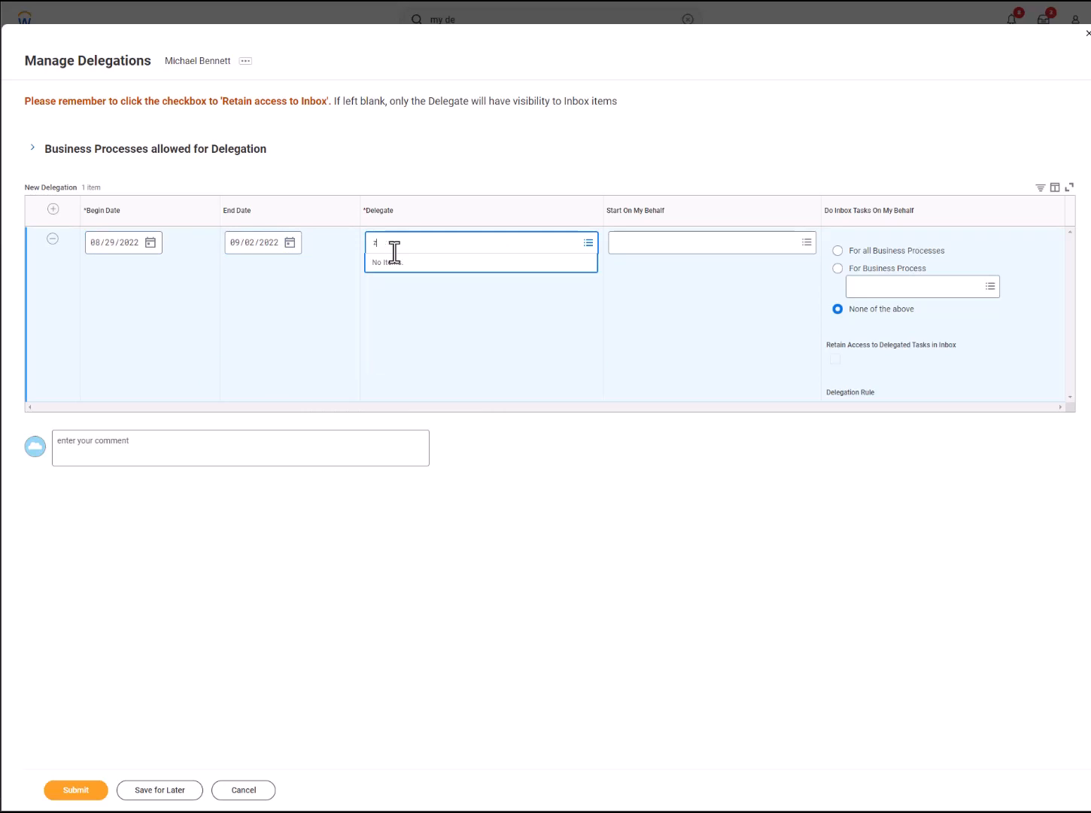
{"action": "type", "text": "zo"}
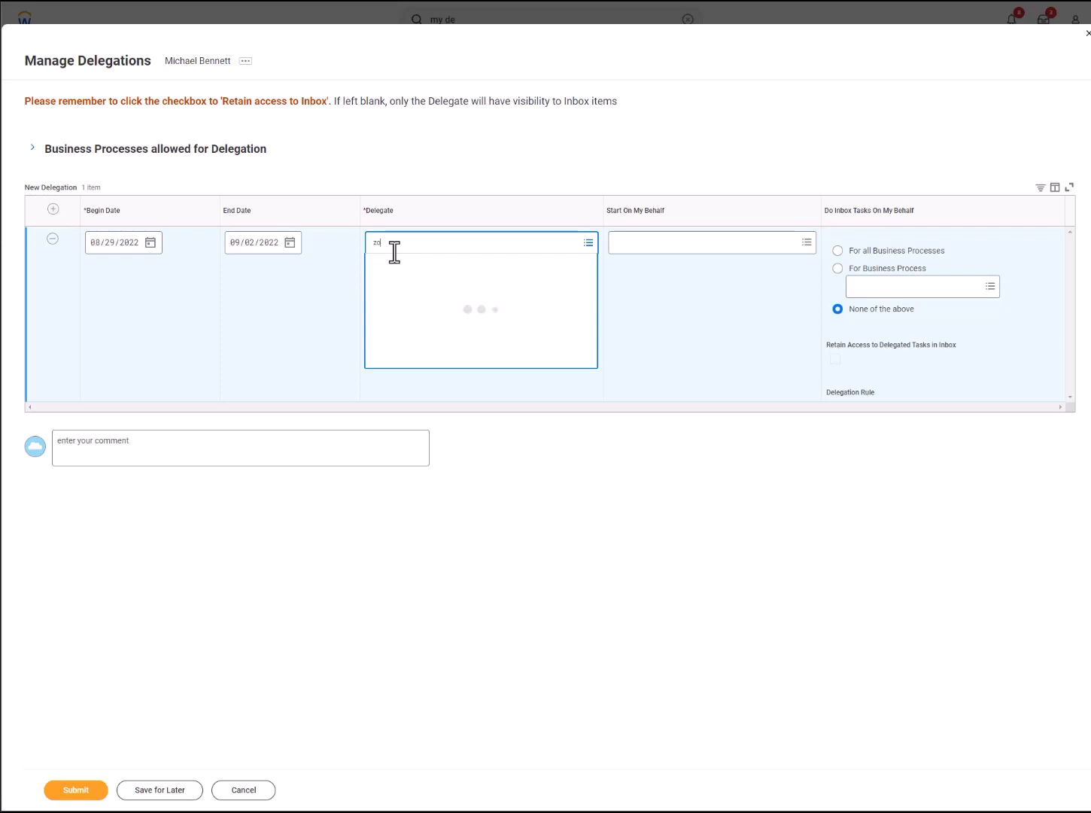
{"action": "type", "text": "zo"}
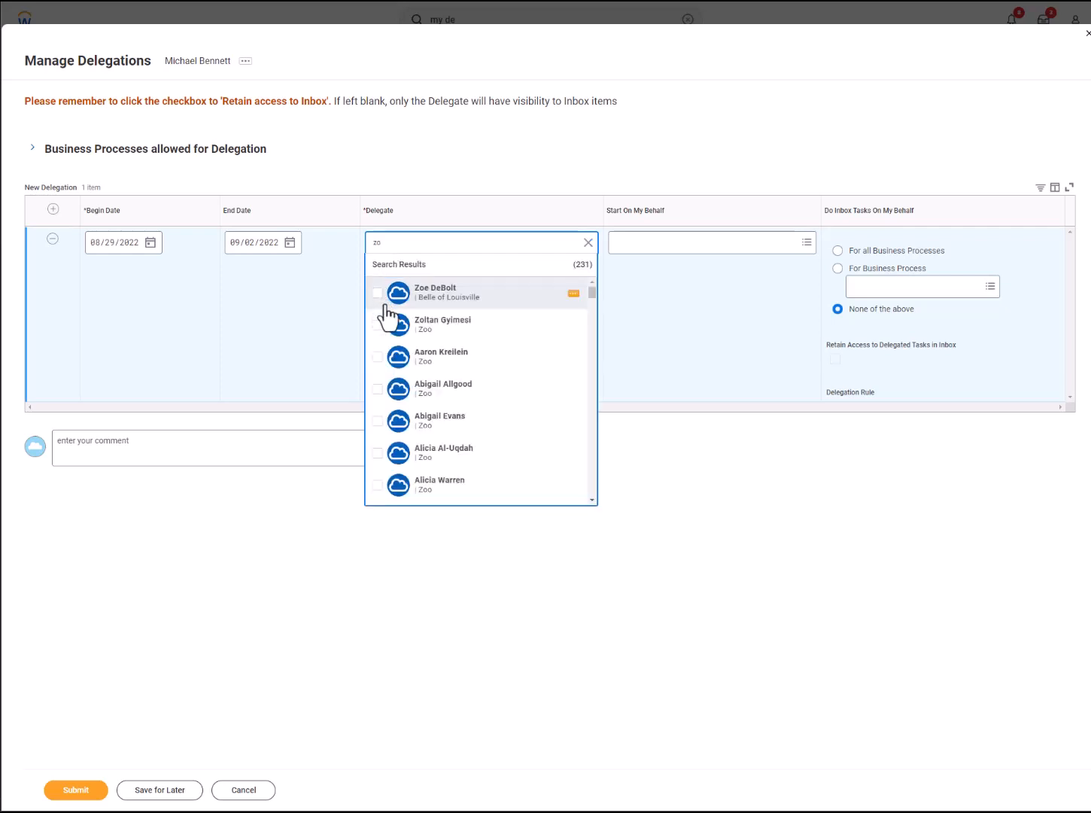
{"action": "left_click", "coordinate": [442, 323]}
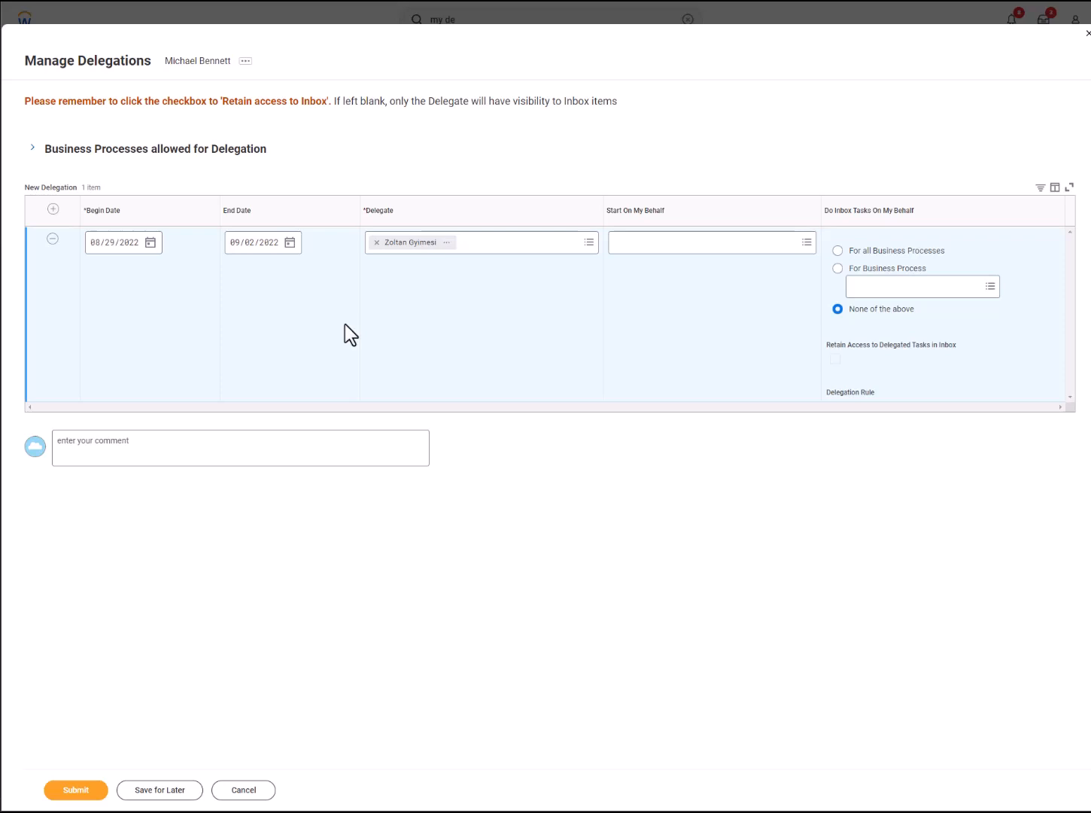
{"action": "left_click", "coordinate": [707, 242]}
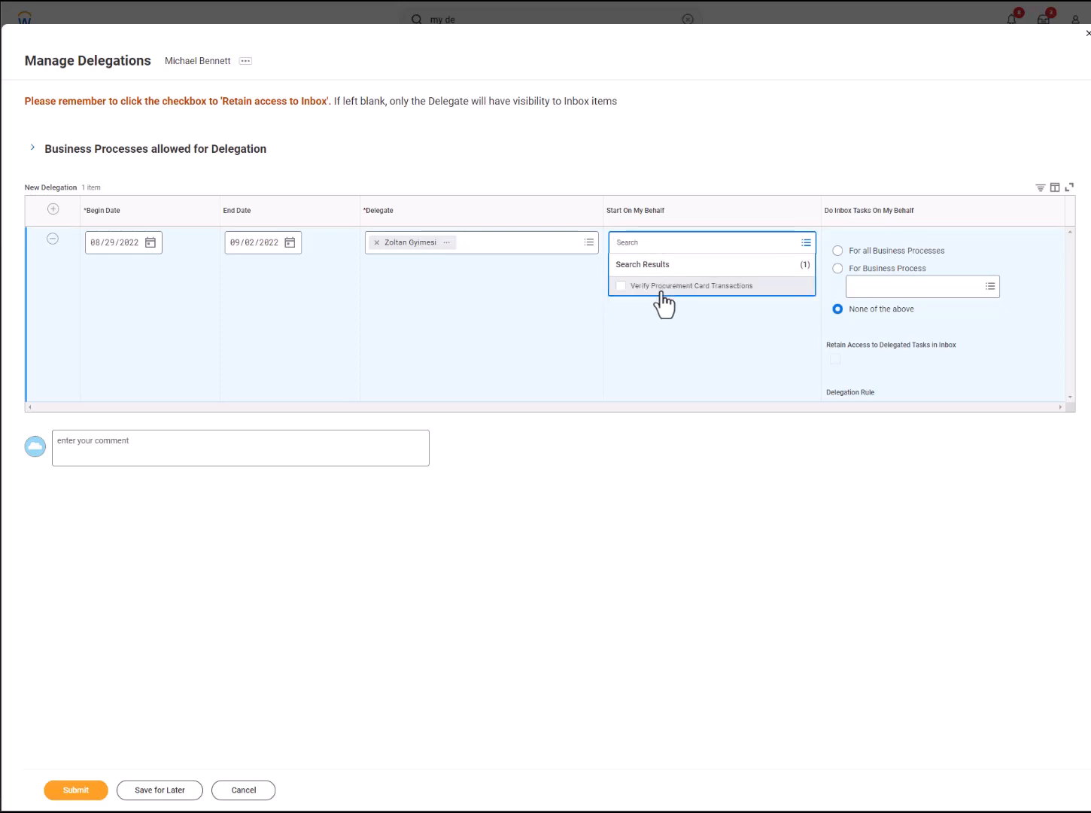
Delegate Verify Procurement Card Transactions and the verification event process, retaining inbox access
{"action": "left_click", "coordinate": [690, 285]}
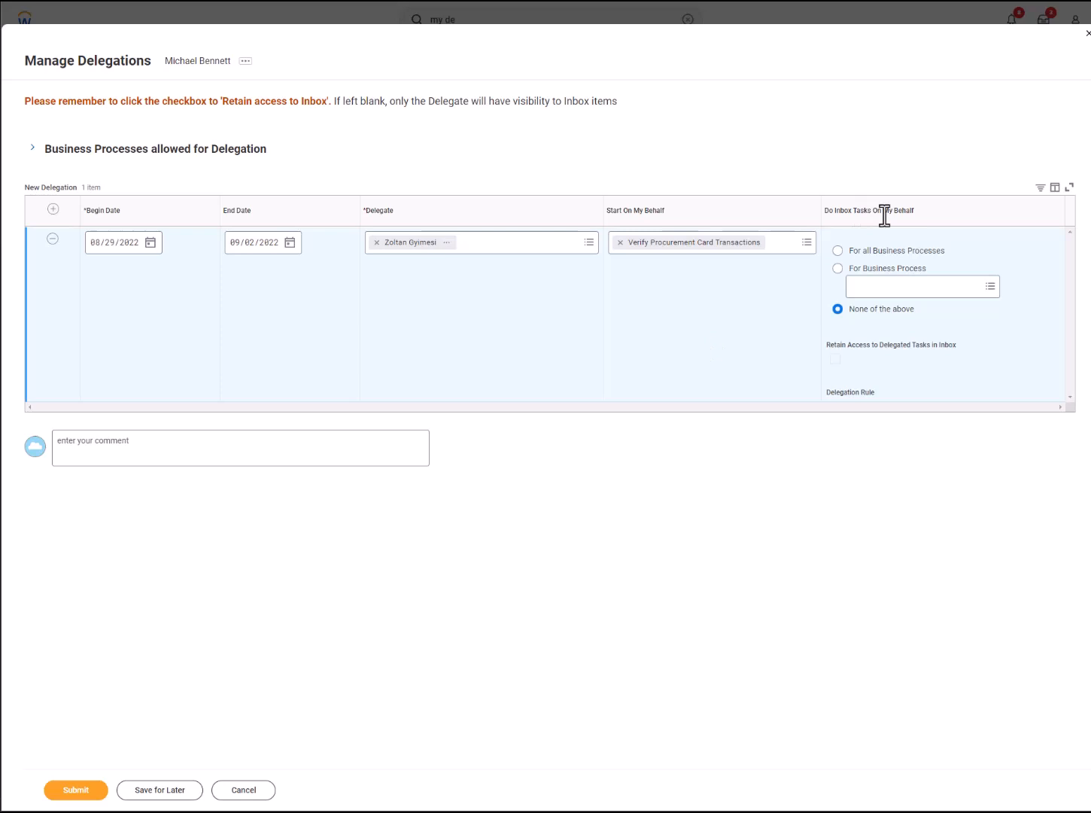
{"action": "left_click", "coordinate": [838, 268]}
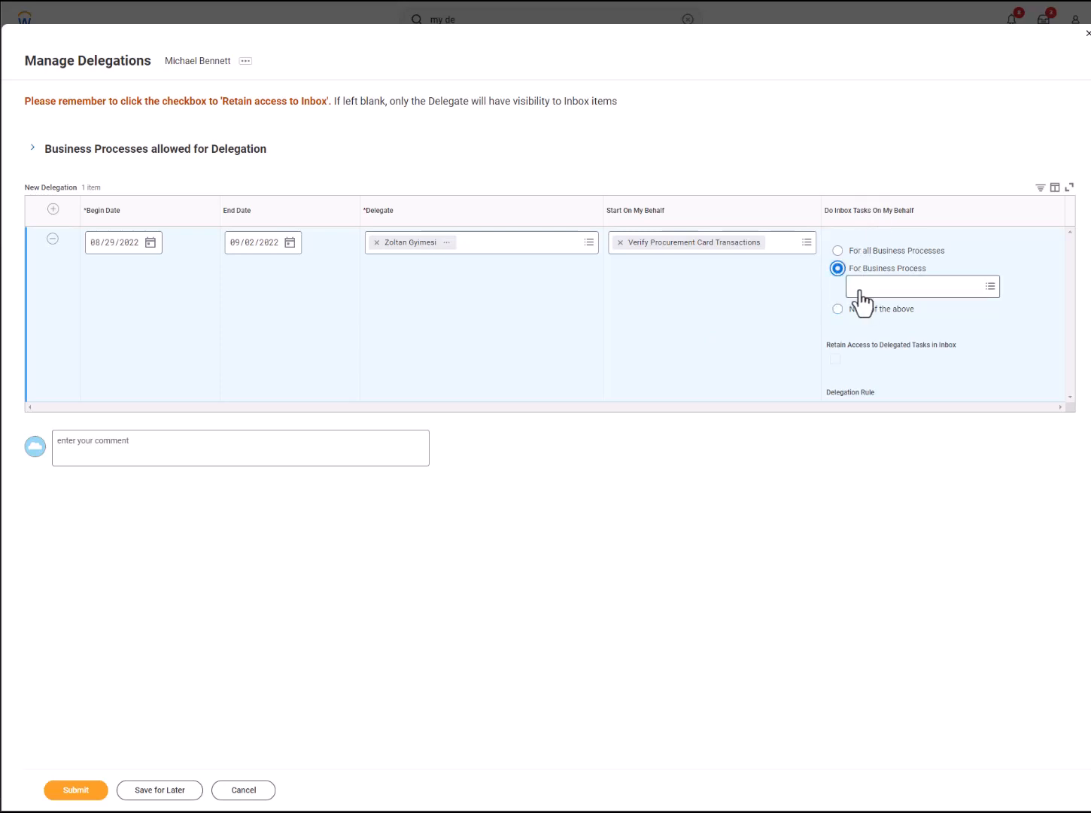
{"action": "left_click", "coordinate": [921, 286]}
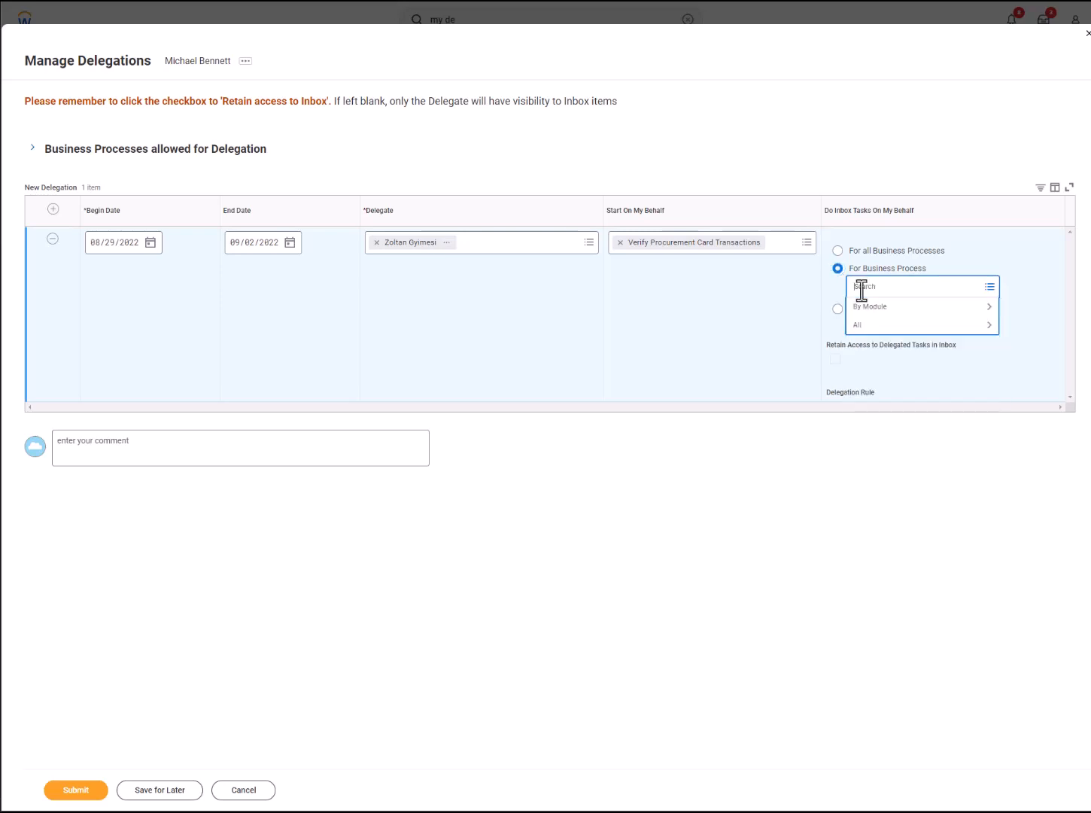
{"action": "type", "text": "procurement Card Transaction Verification Event"}
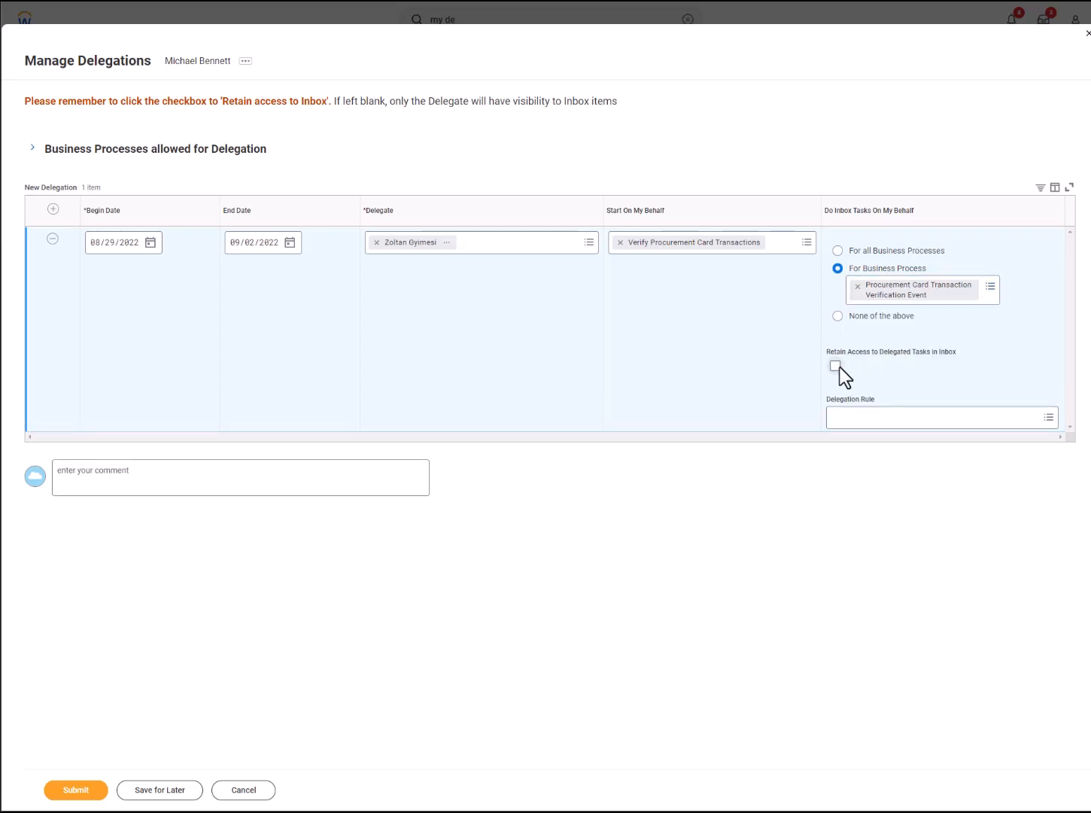
{"action": "left_click", "coordinate": [836, 367]}
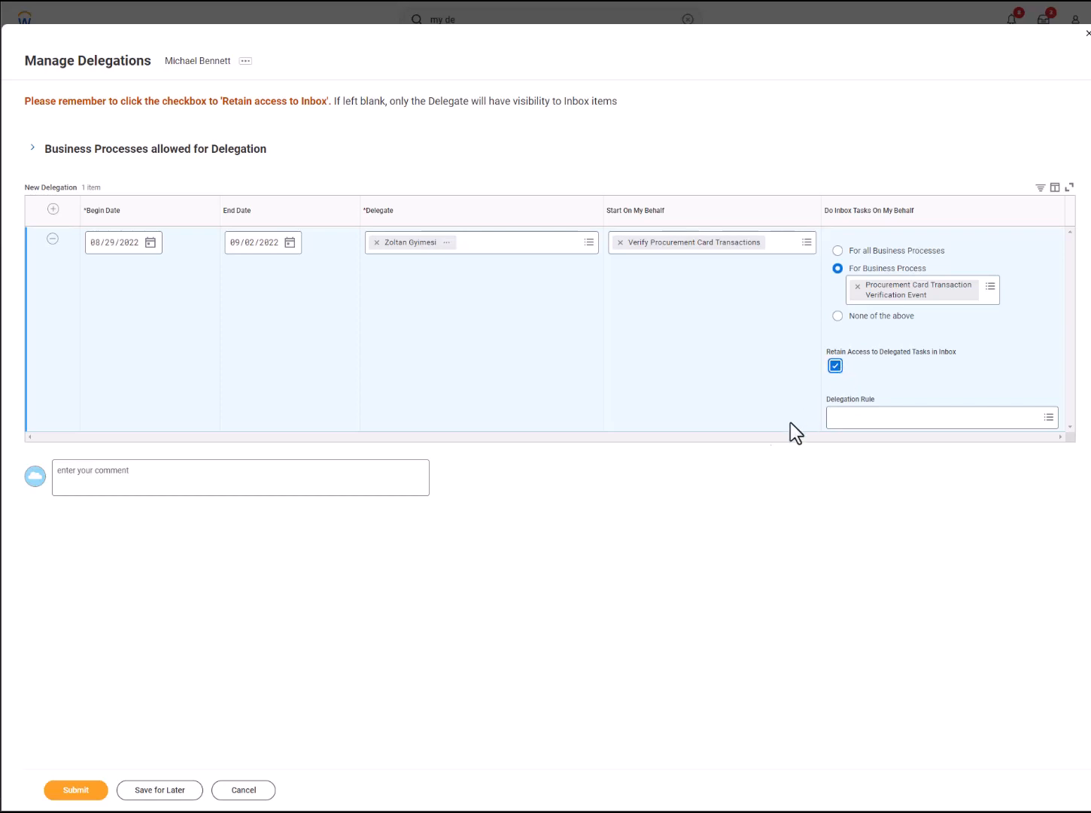
{"action": "left_click", "coordinate": [240, 477]}
{"action": "type", "text": "Out on v"}
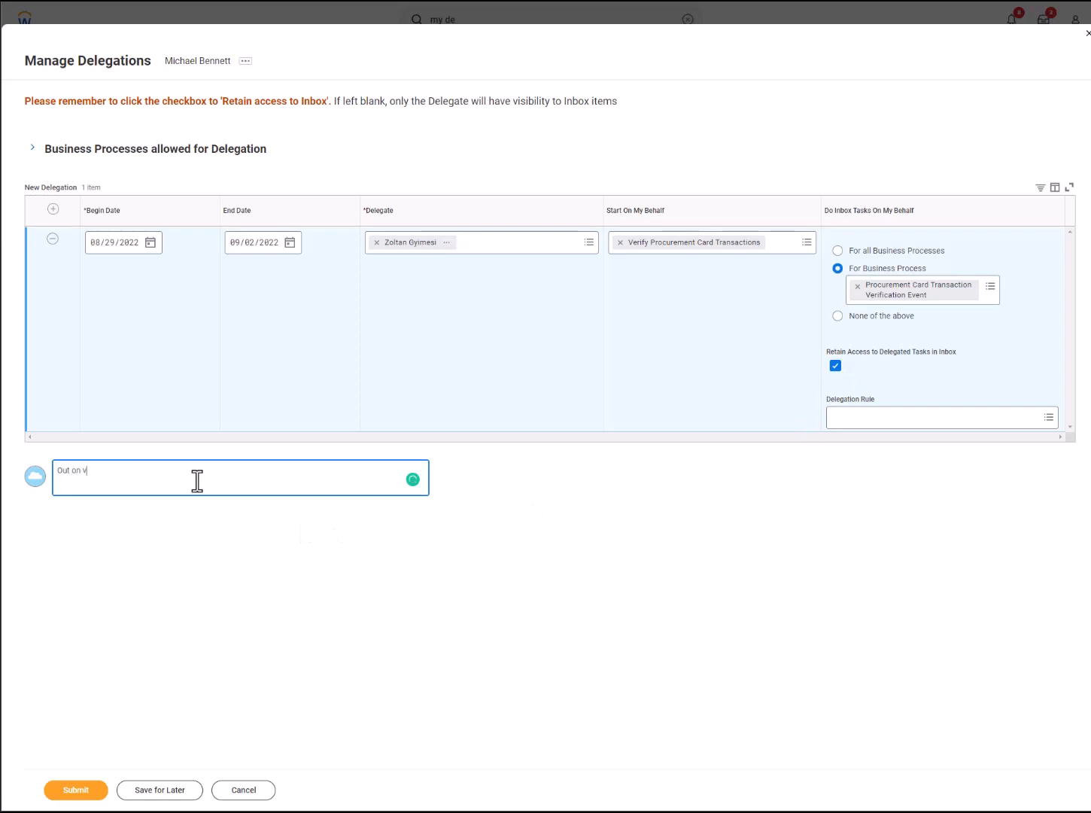
Comment 'Out on vacation till 9/2 - please review p-card transactions for me' and submit past the alert
{"action": "type", "text": "acation till"}
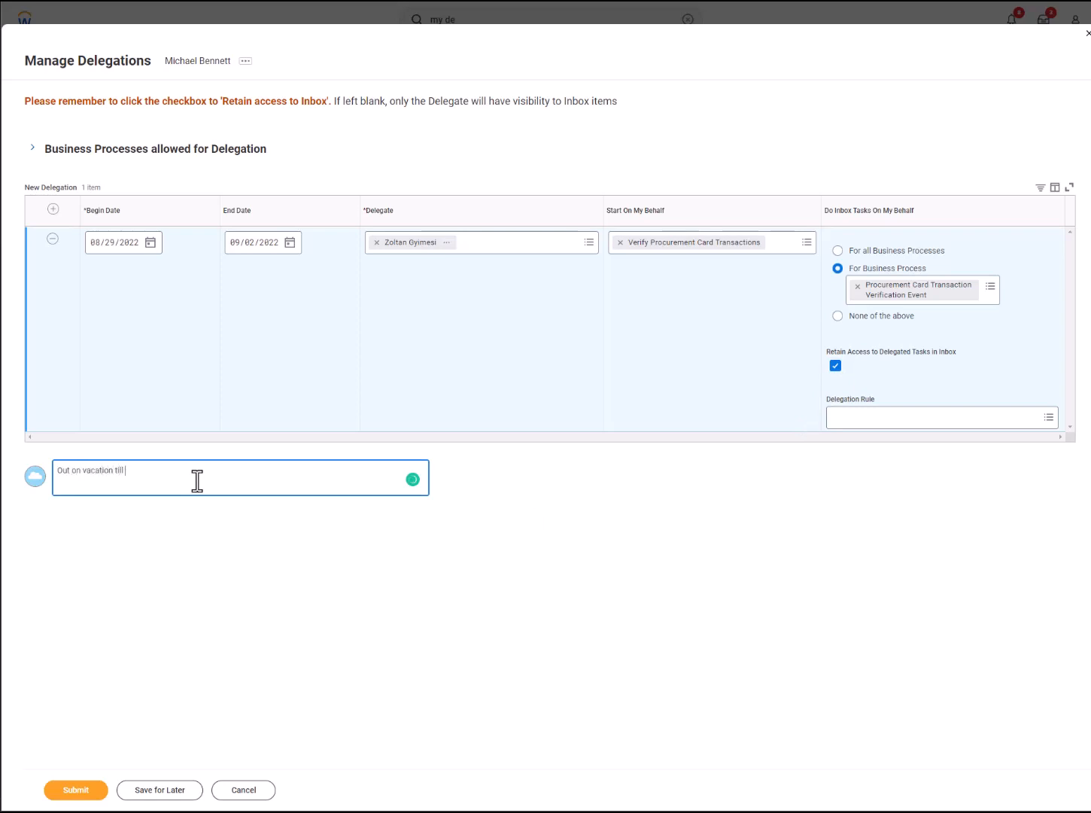
{"action": "type", "text": "9/2 - please"}
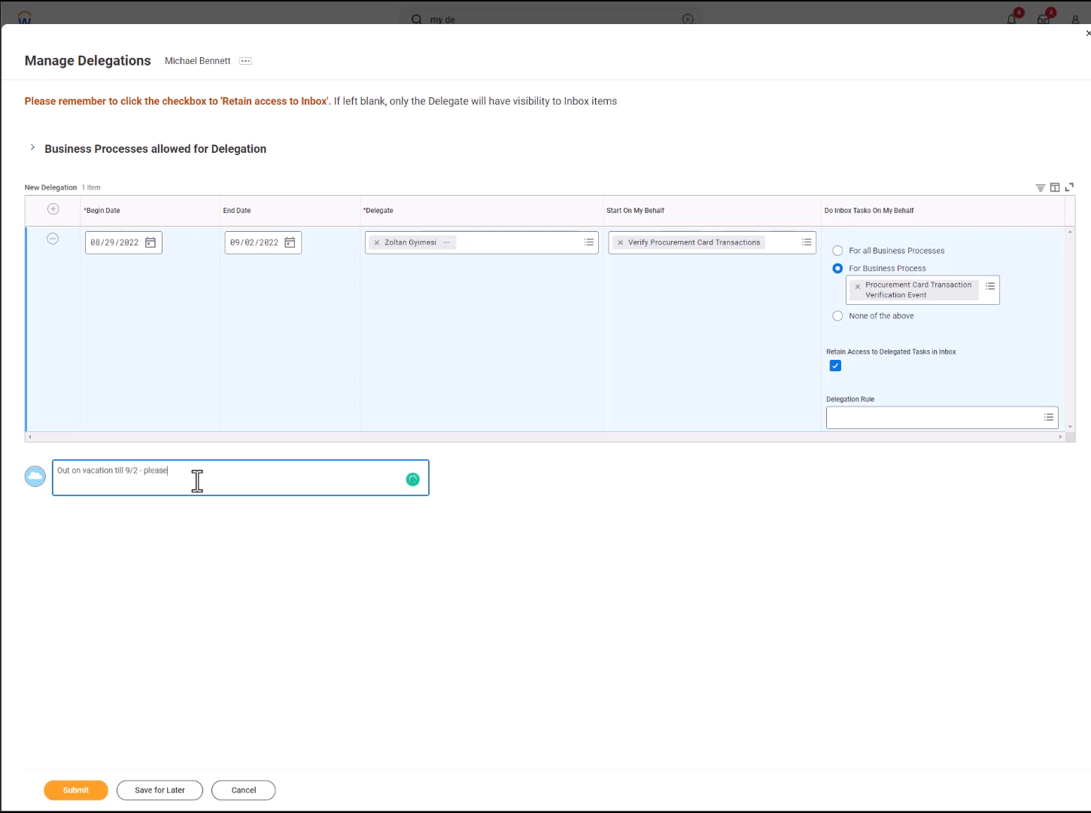
{"action": "type", "text": "approve for me"}
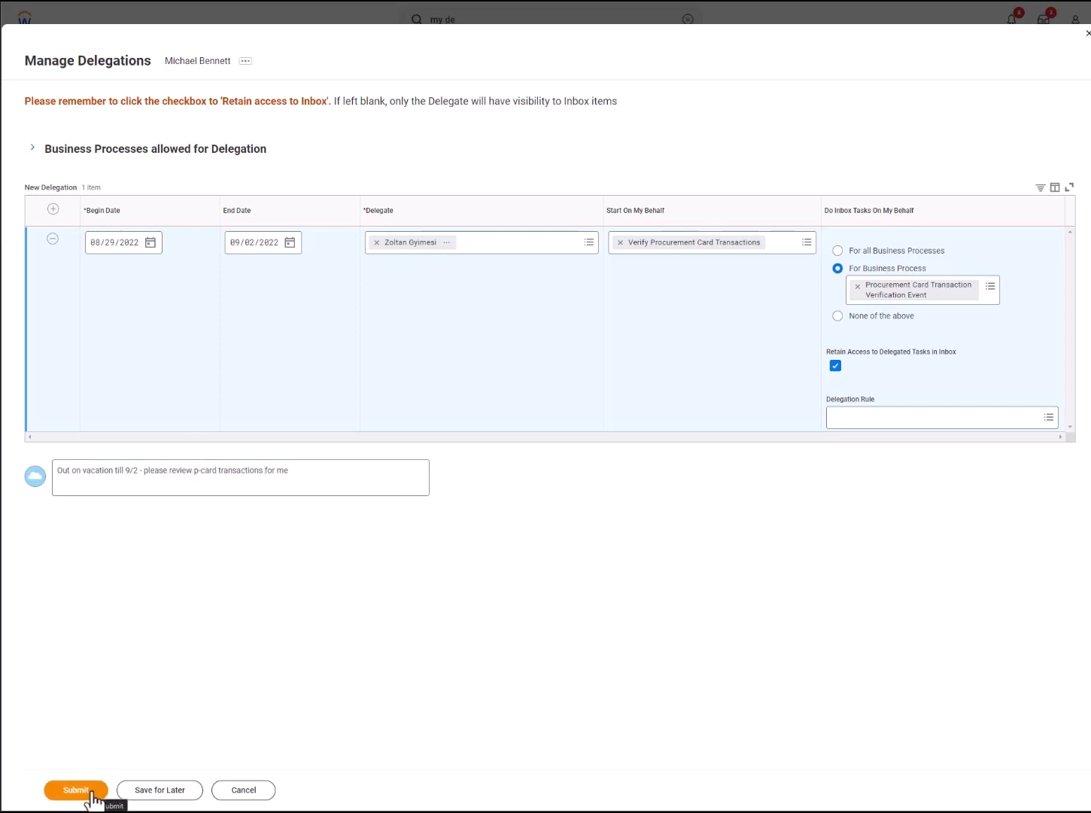
{"action": "left_click", "coordinate": [75, 790]}
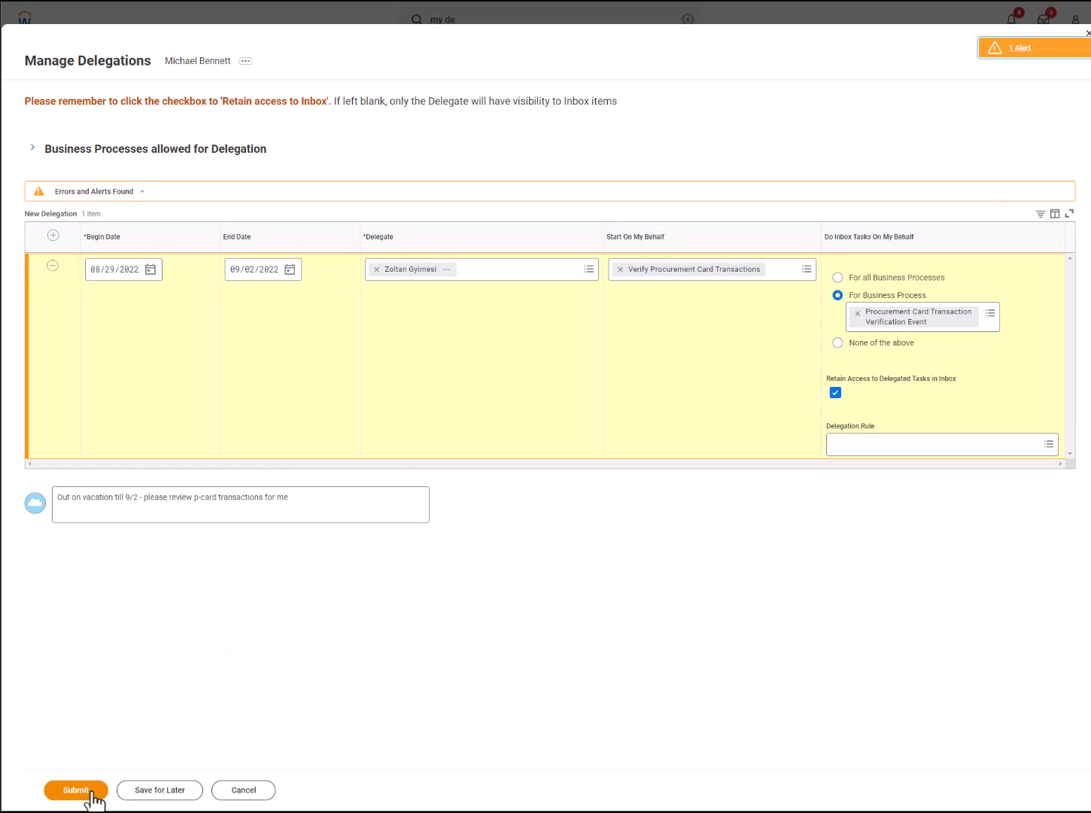
{"action": "left_click", "coordinate": [75, 790]}
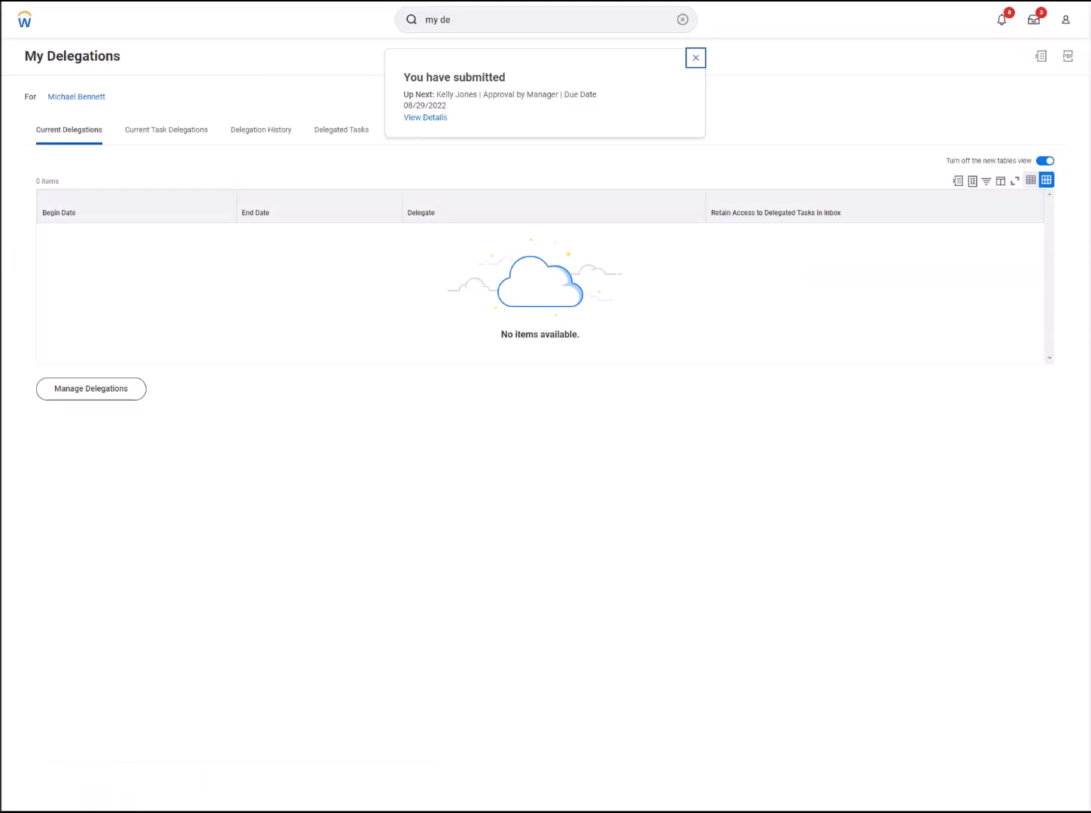
{"action": "mouse_move", "coordinate": [451, 609]}
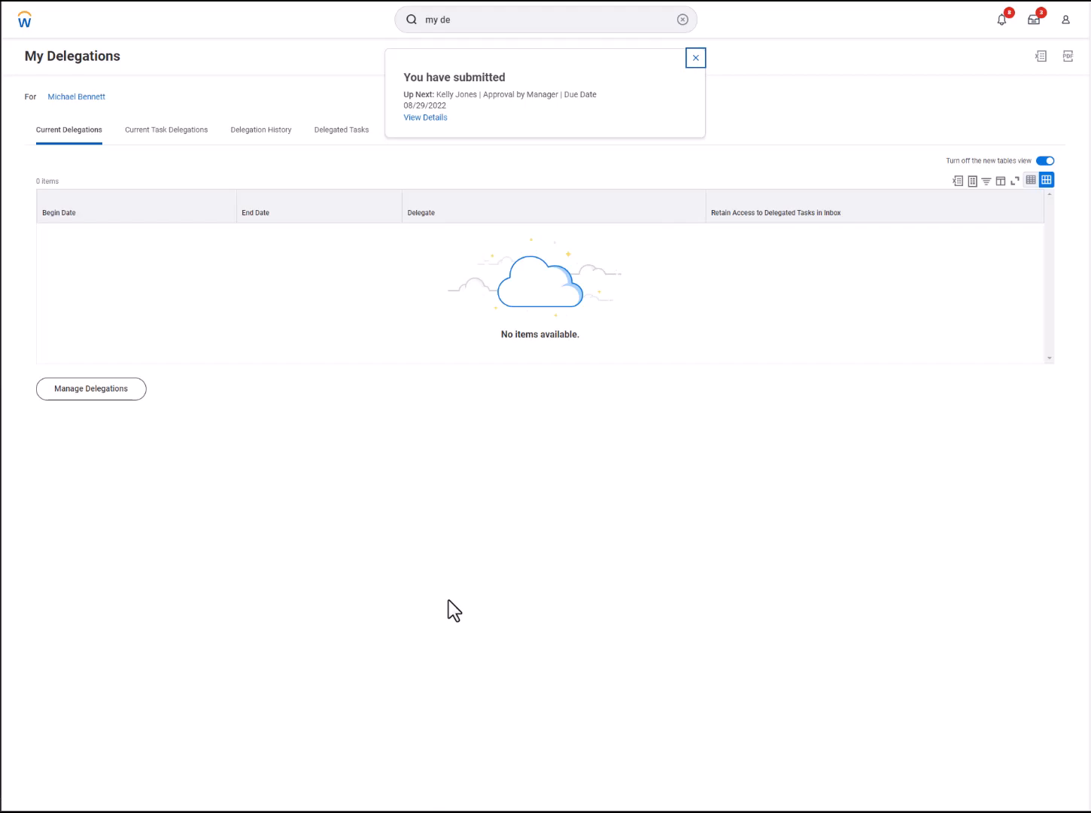
{"action": "mouse_move", "coordinate": [489, 143]}
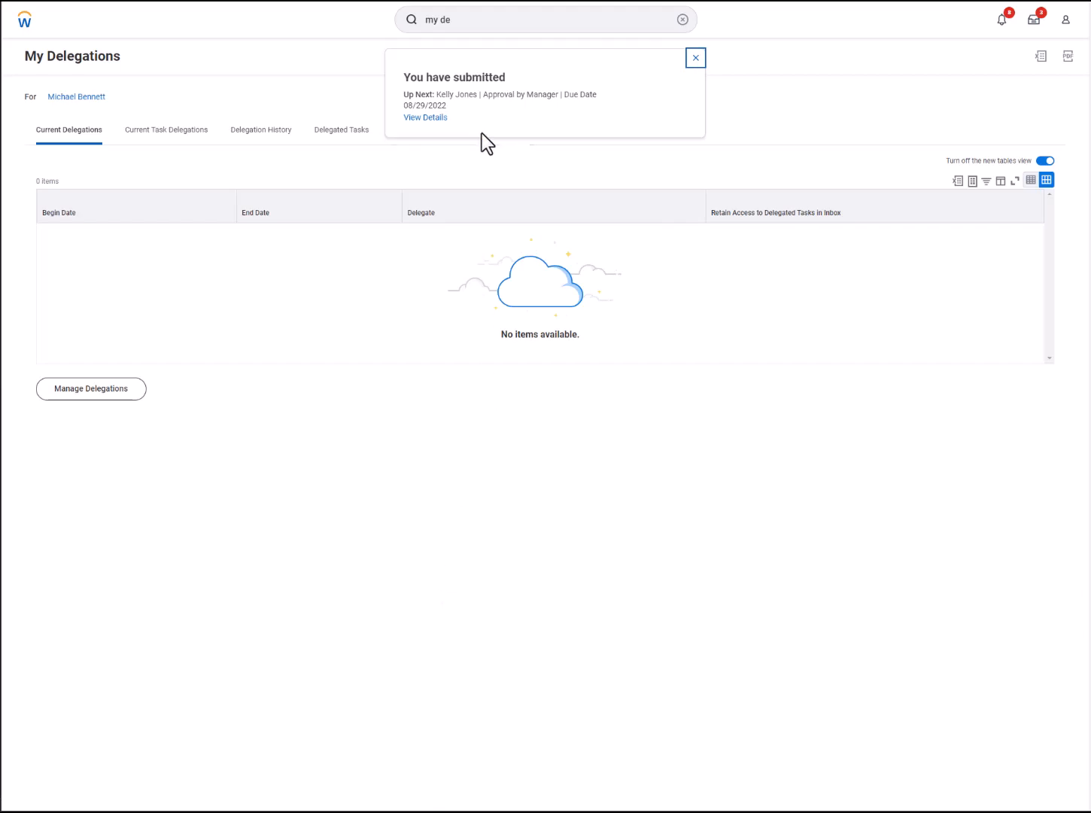
{"action": "mouse_move", "coordinate": [427, 134]}
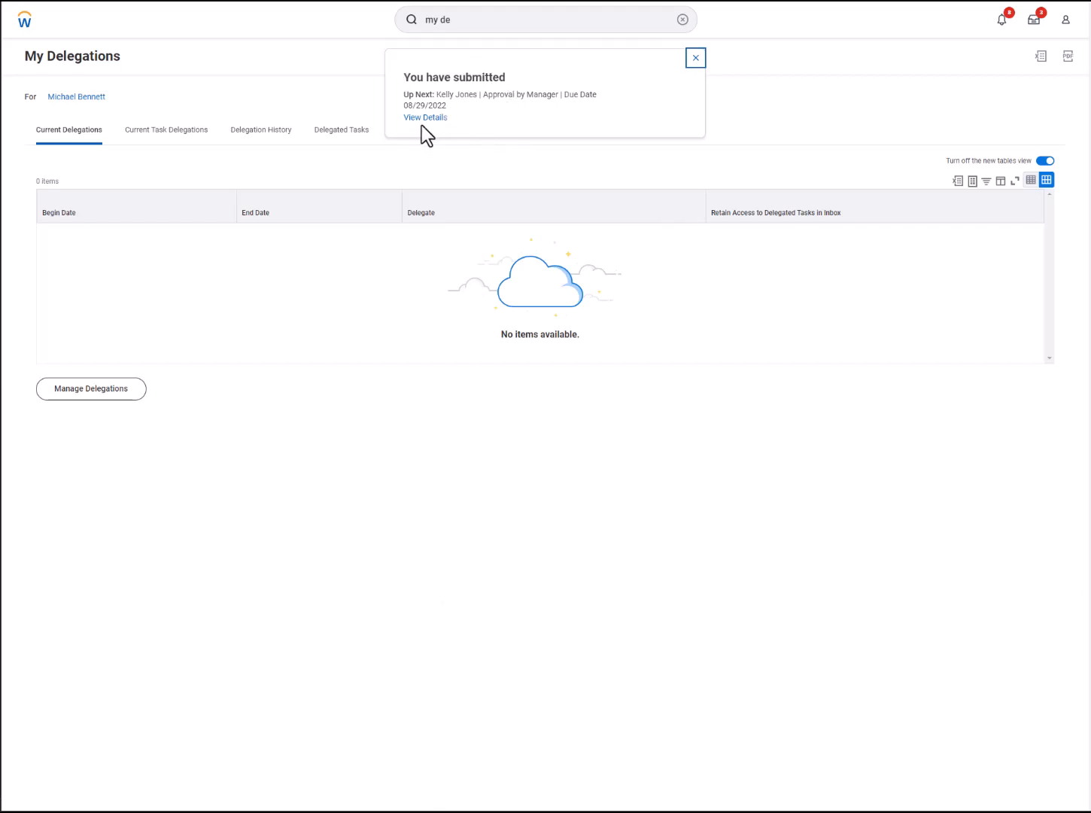
{"action": "left_click", "coordinate": [425, 118]}
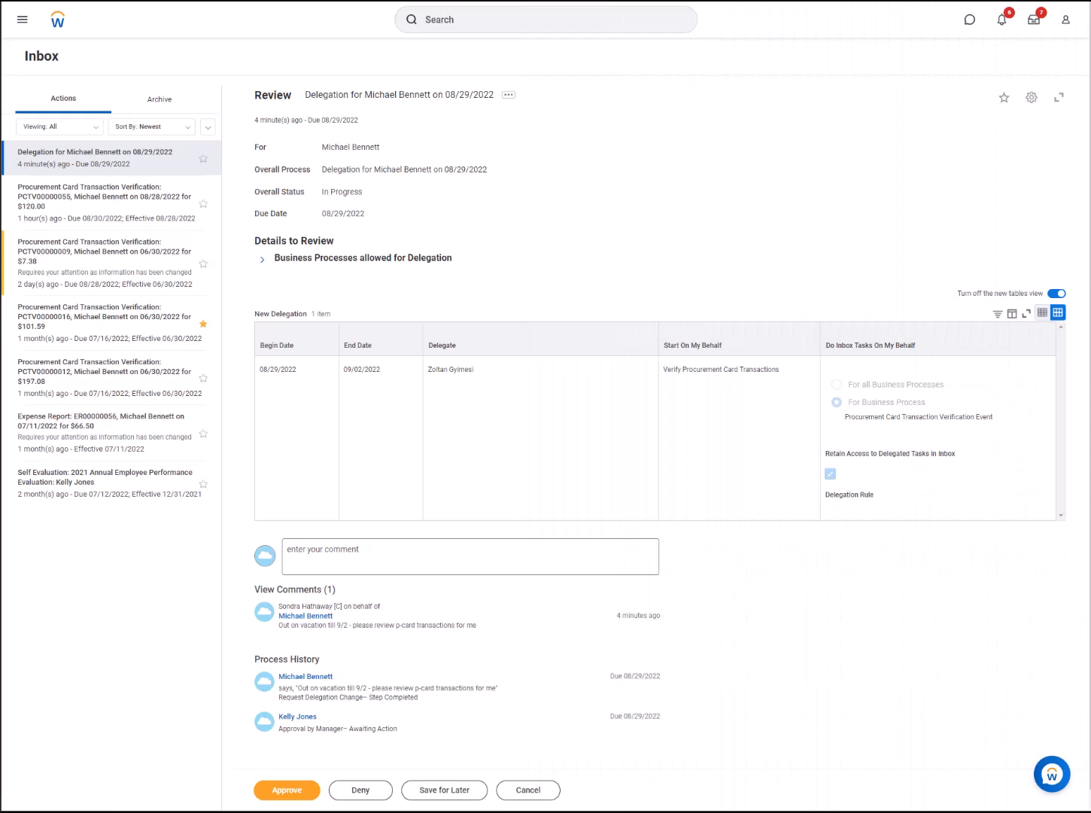
{"action": "mouse_move", "coordinate": [139, 195]}
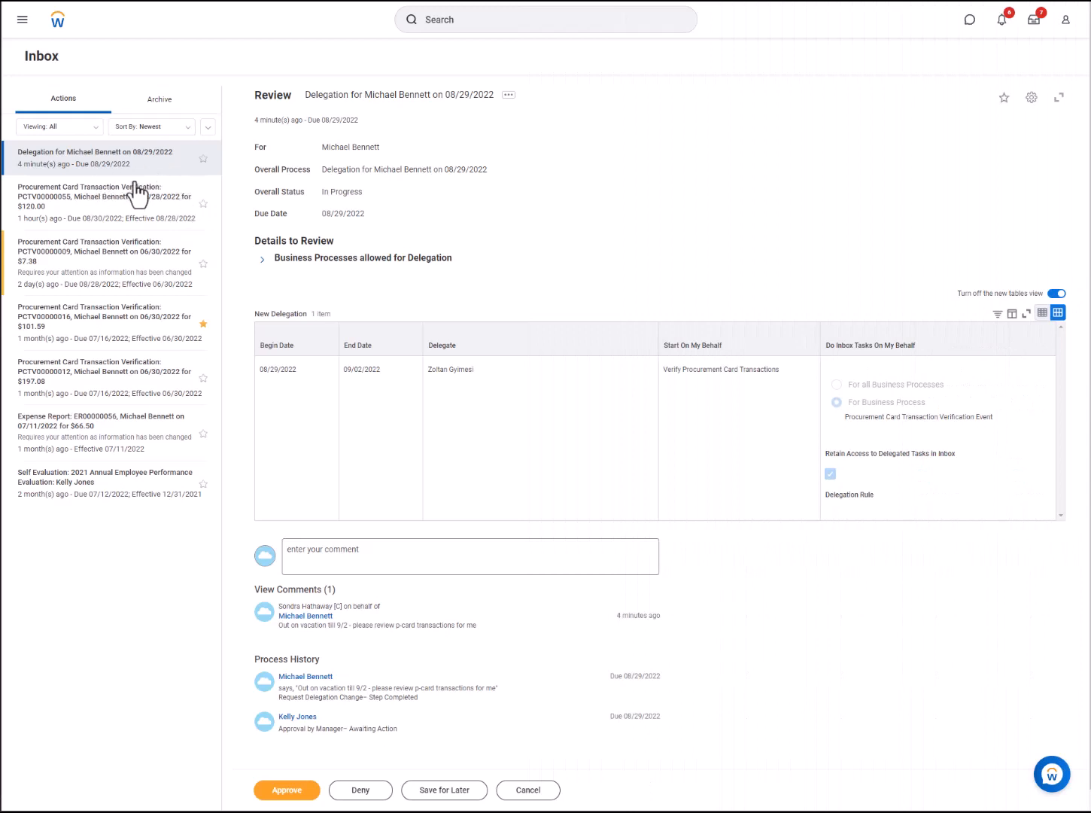
{"action": "mouse_move", "coordinate": [192, 682]}
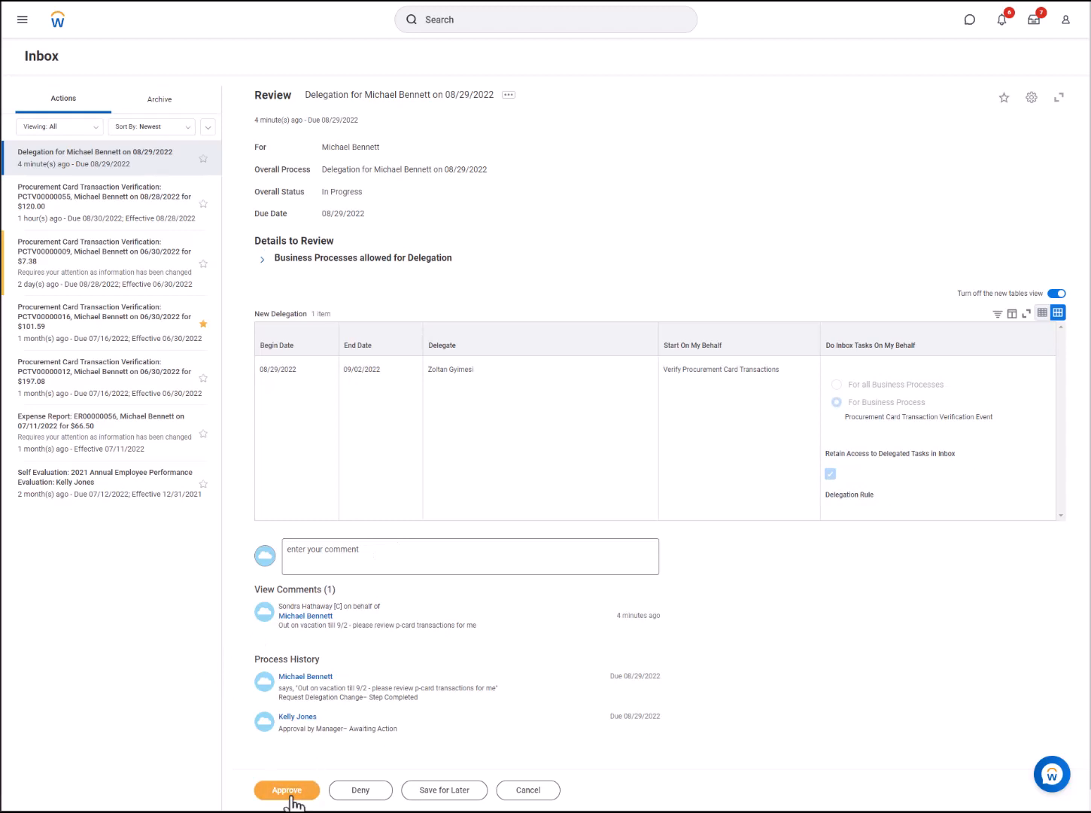
Approve the delegation, then review the Current Task Delegations and Delegation History tabs
{"action": "left_click", "coordinate": [287, 790]}
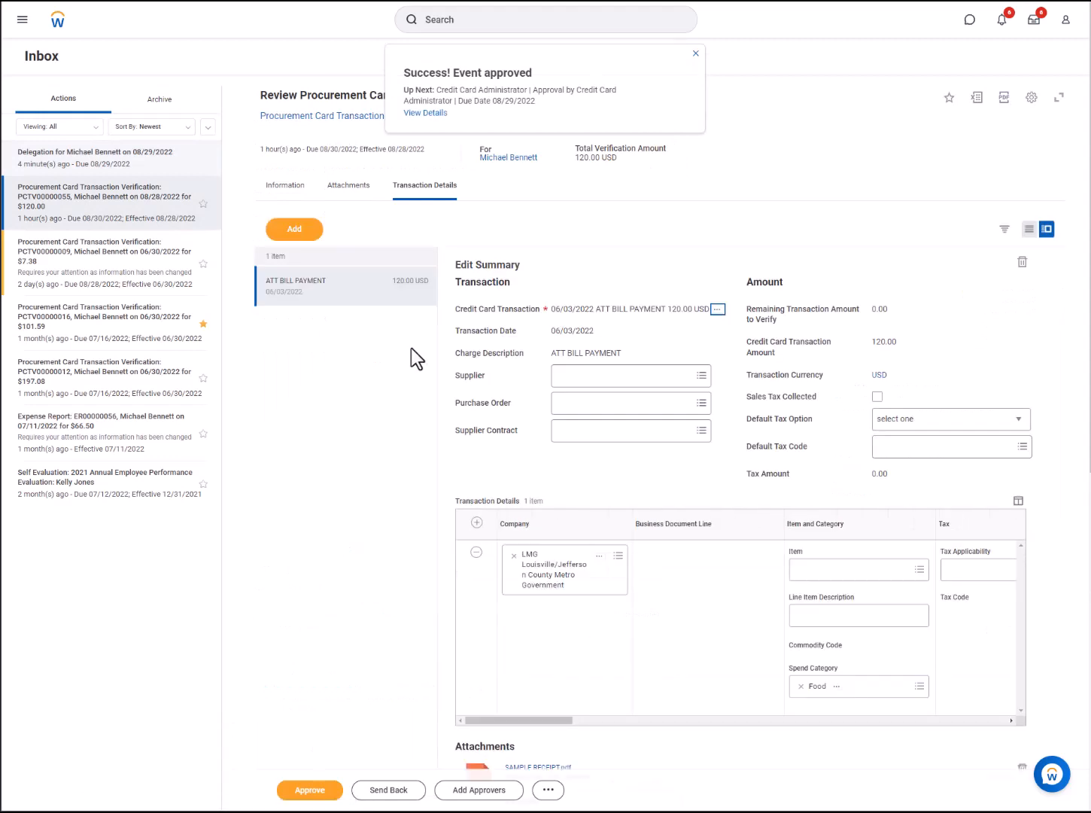
{"action": "mouse_move", "coordinate": [425, 112]}
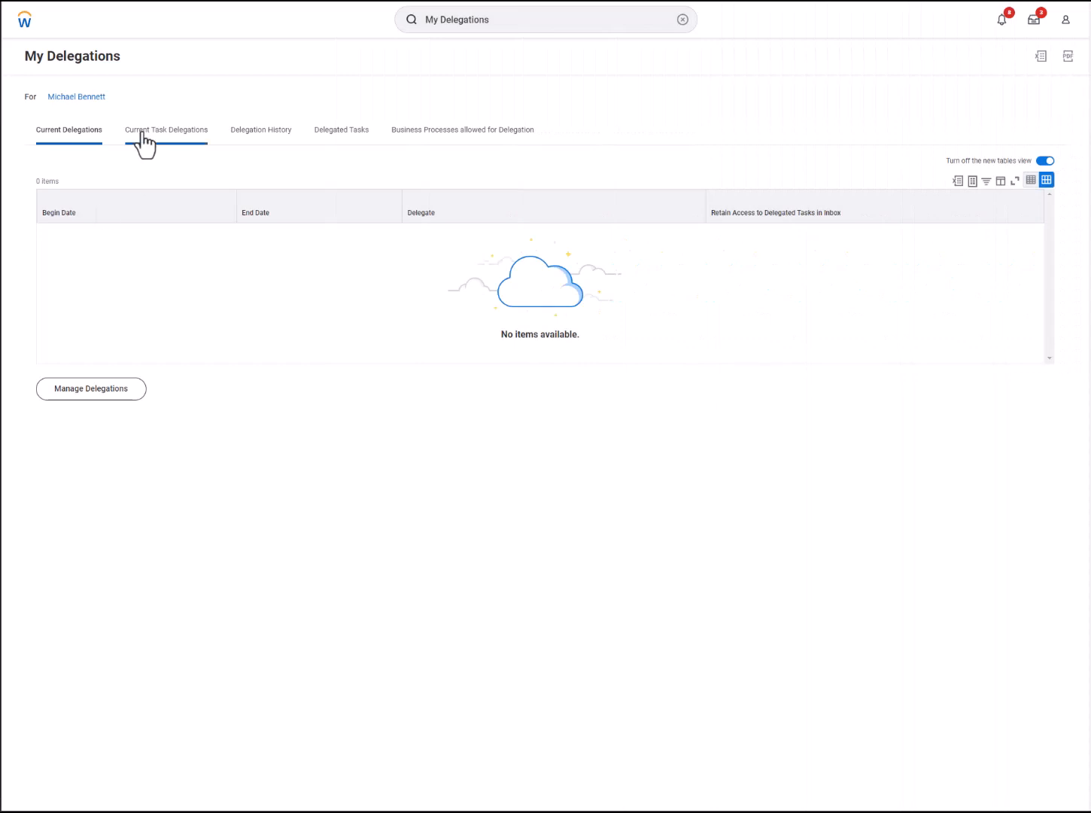
{"action": "left_click", "coordinate": [165, 130]}
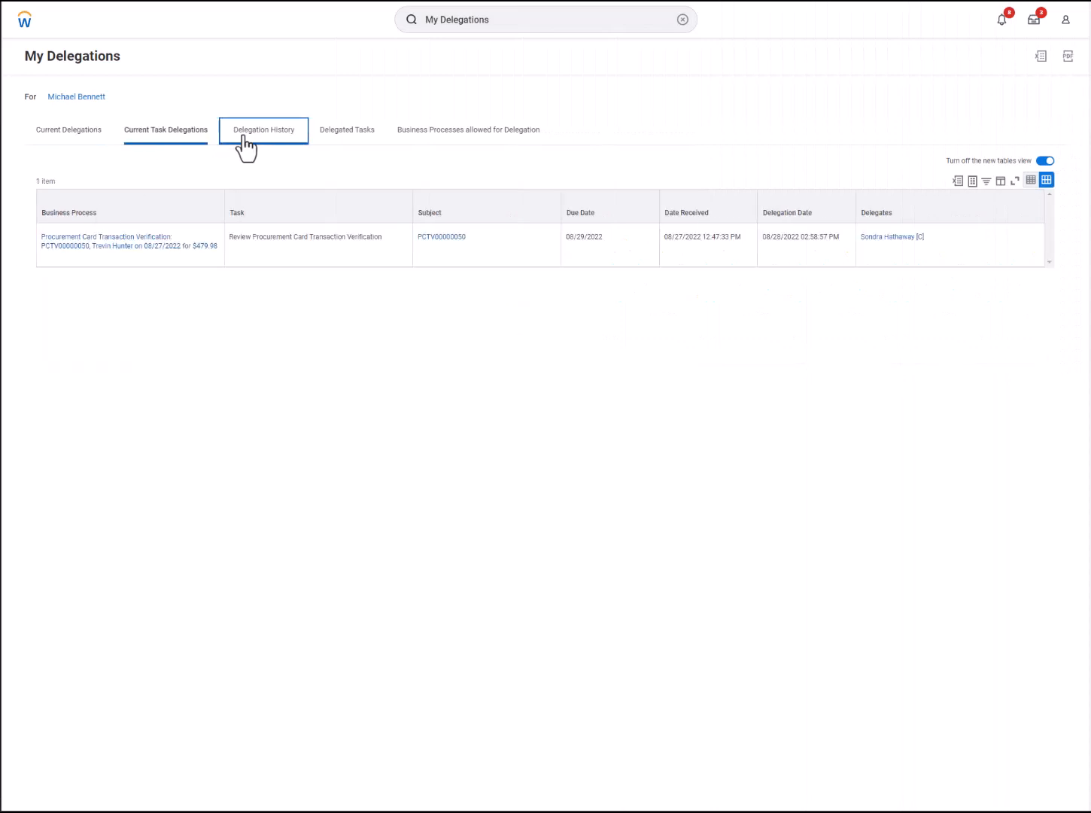
{"action": "left_click", "coordinate": [347, 129]}
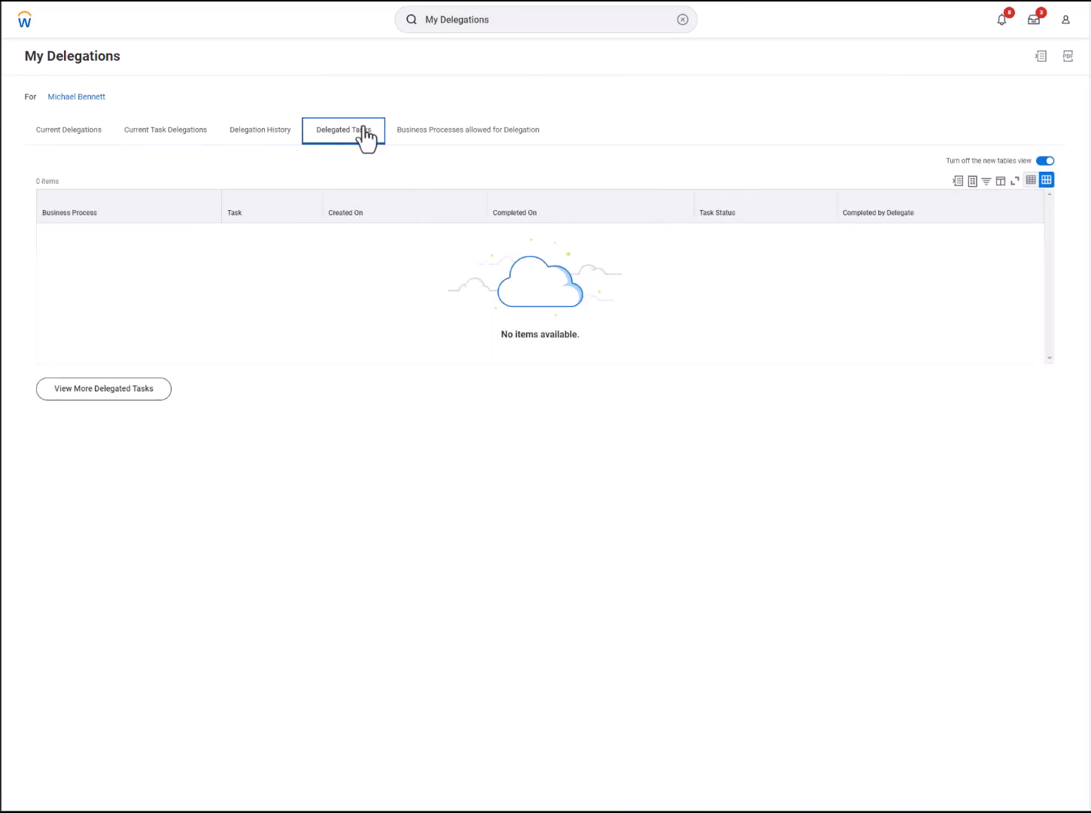